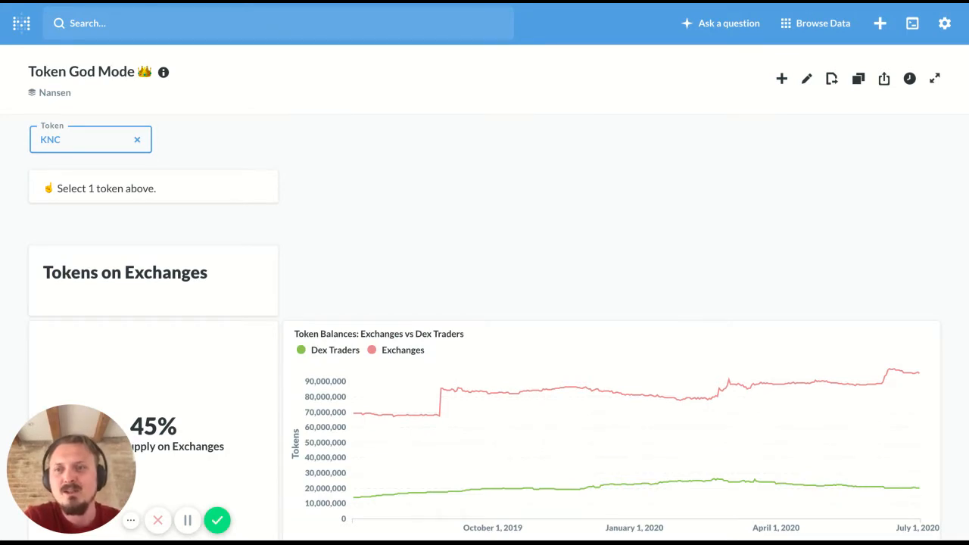
# - Pick KNC in the Token filter and scroll down to the Tokens on Exchanges section
pyautogui.click(90, 139)
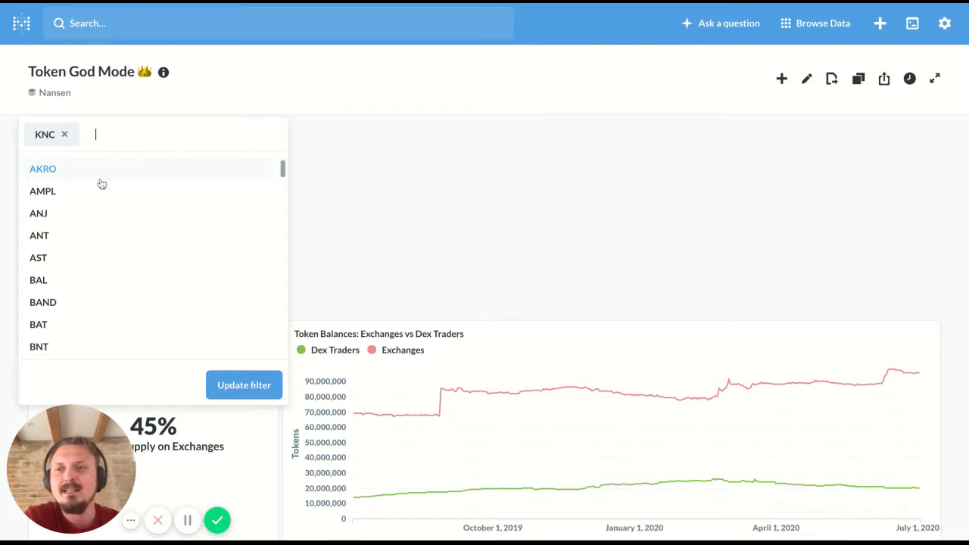
pyautogui.scroll(-3)
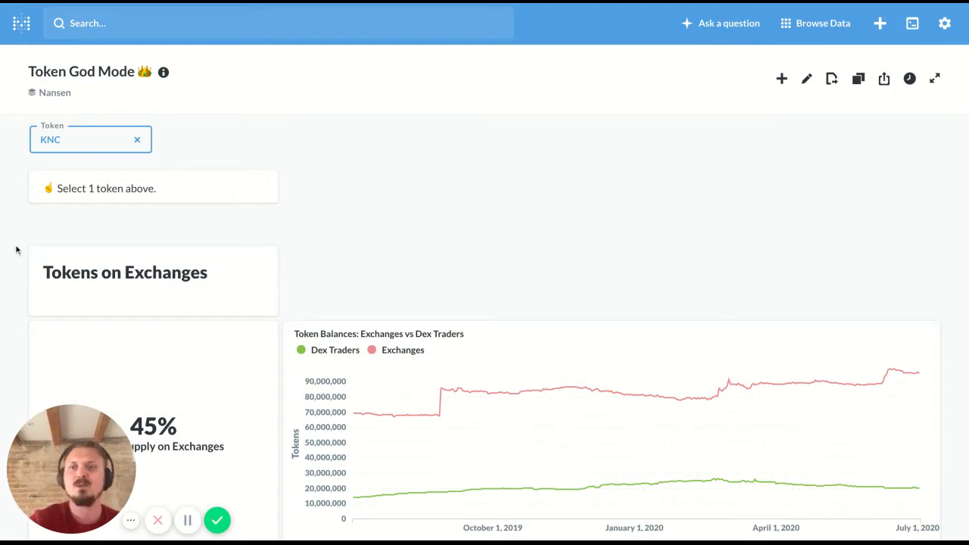
pyautogui.scroll(-3)
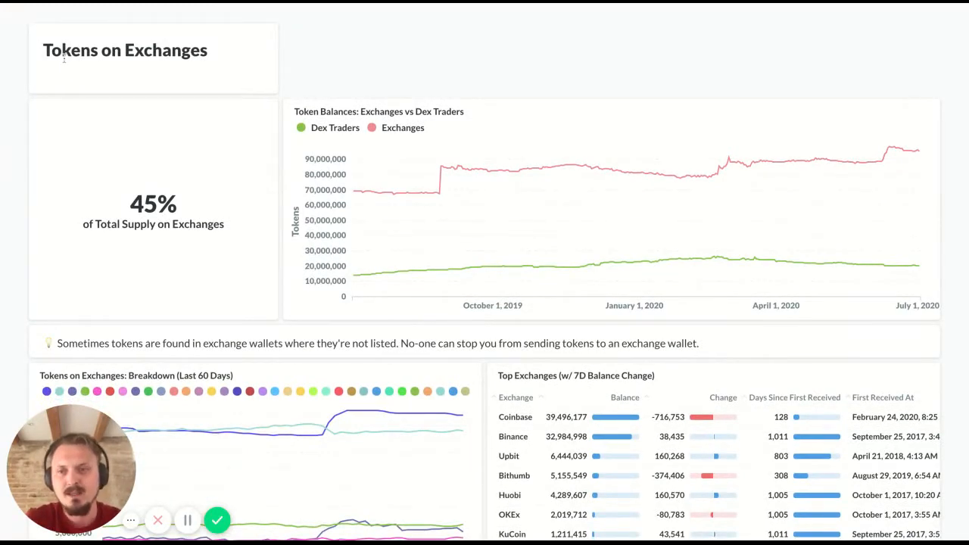
pyautogui.moveTo(106, 207)
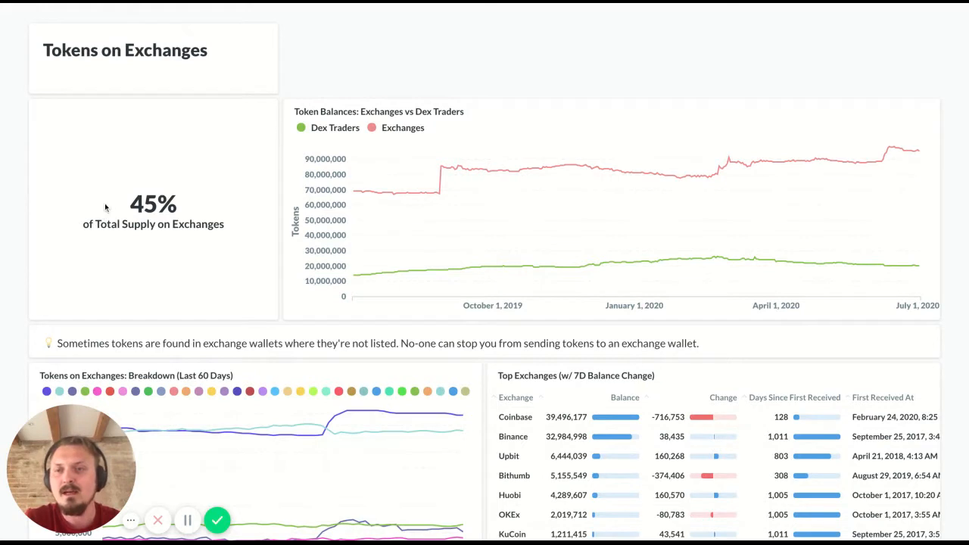
pyautogui.moveTo(19, 210)
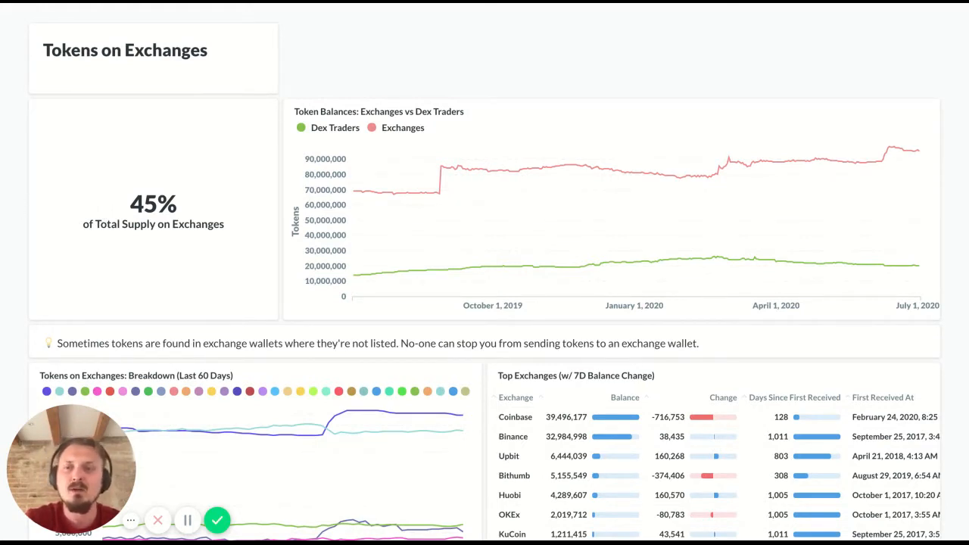
pyautogui.moveTo(117, 205)
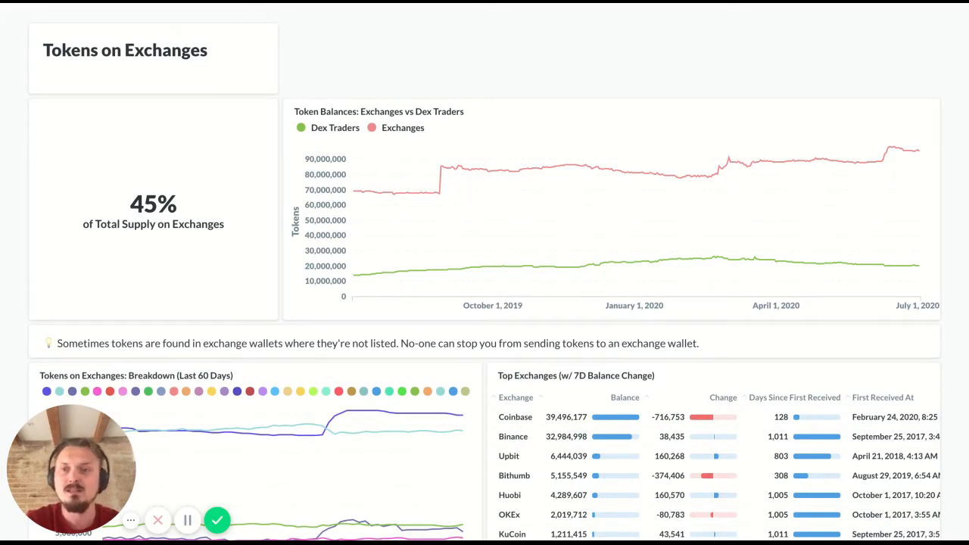
pyautogui.moveTo(8, 218)
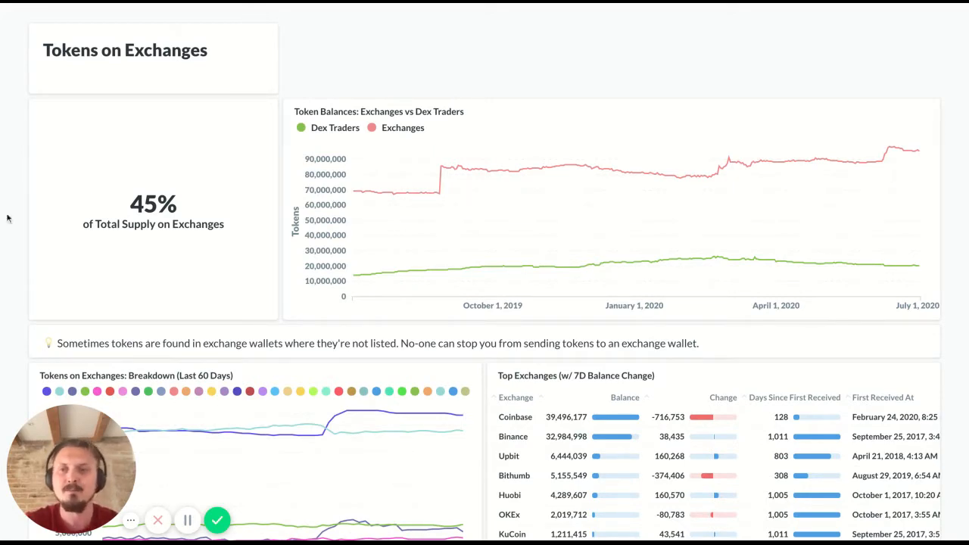
# - Scroll to show the full 60-day breakdown chart and the first 9 of 32 Top Exchanges
pyautogui.scroll(-3)
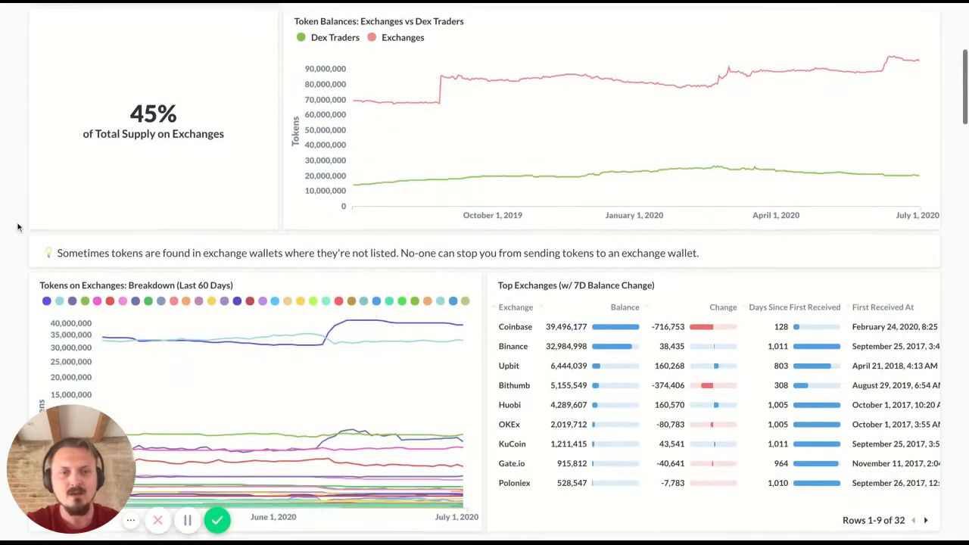
pyautogui.moveTo(521, 293)
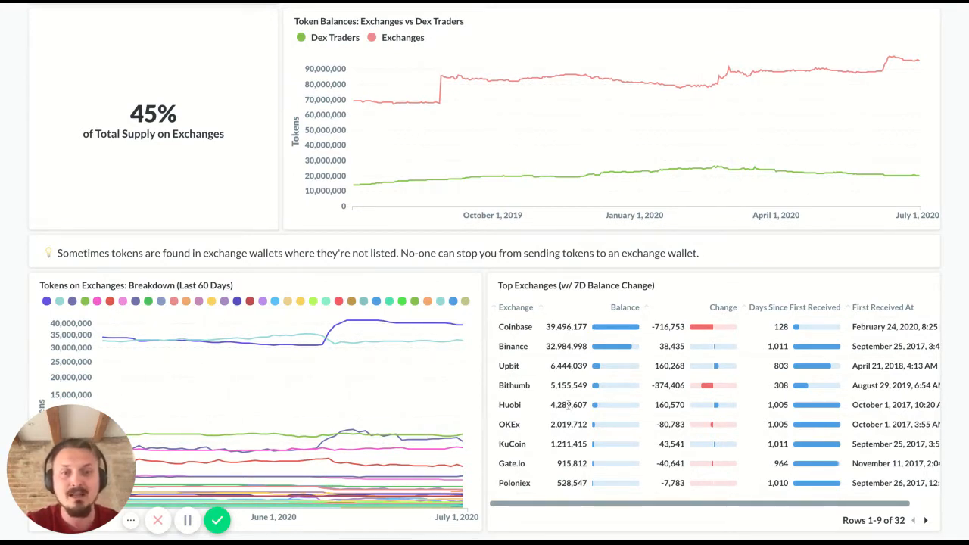
pyautogui.moveTo(738, 369)
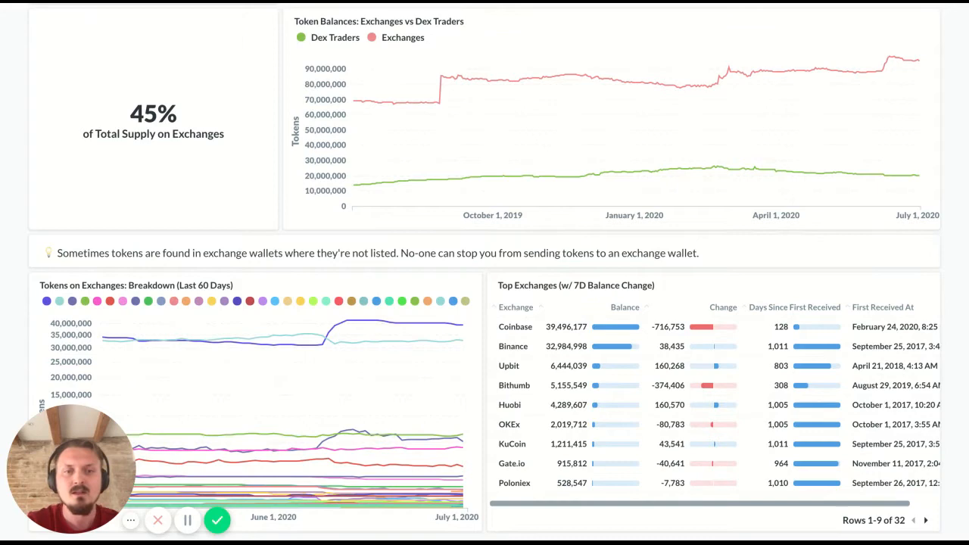
pyautogui.scroll(-3)
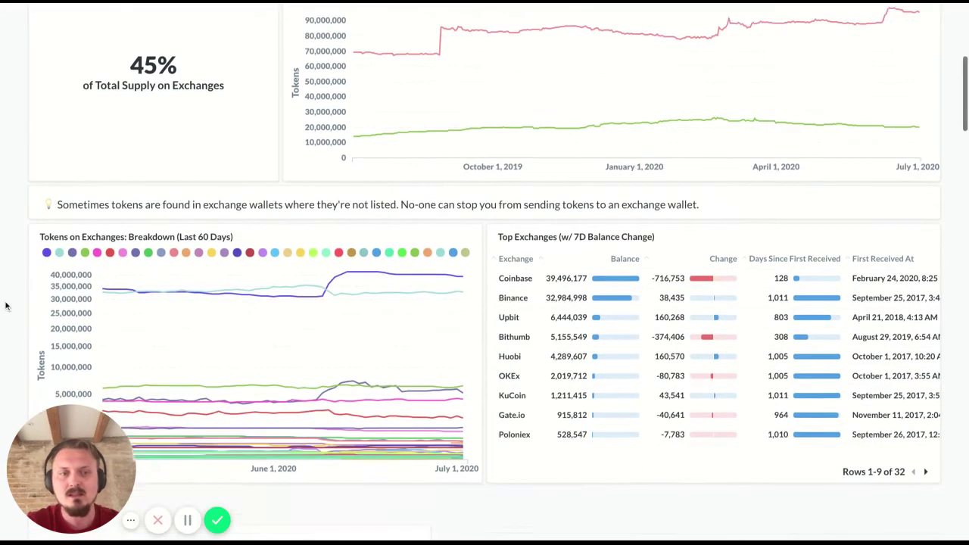
pyautogui.scroll(-3)
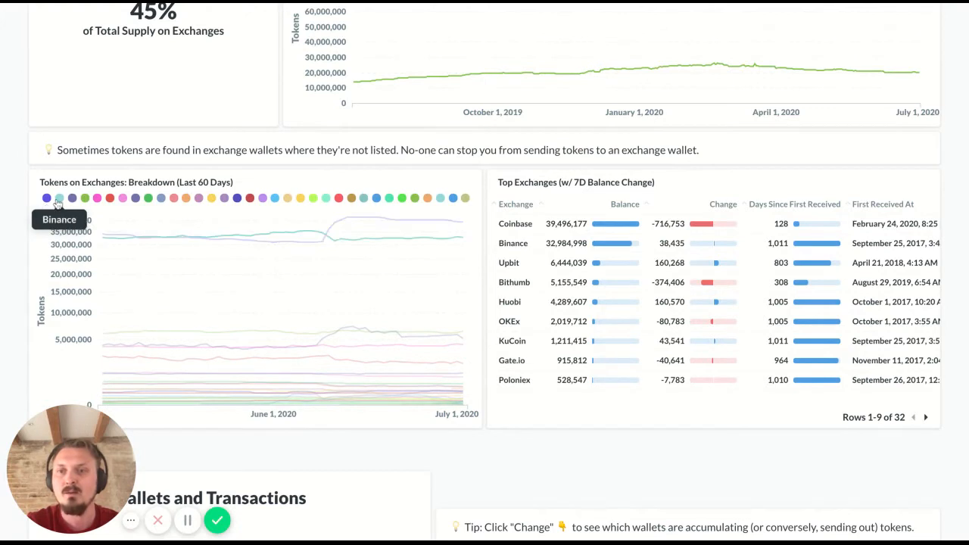
pyautogui.moveTo(72, 198)
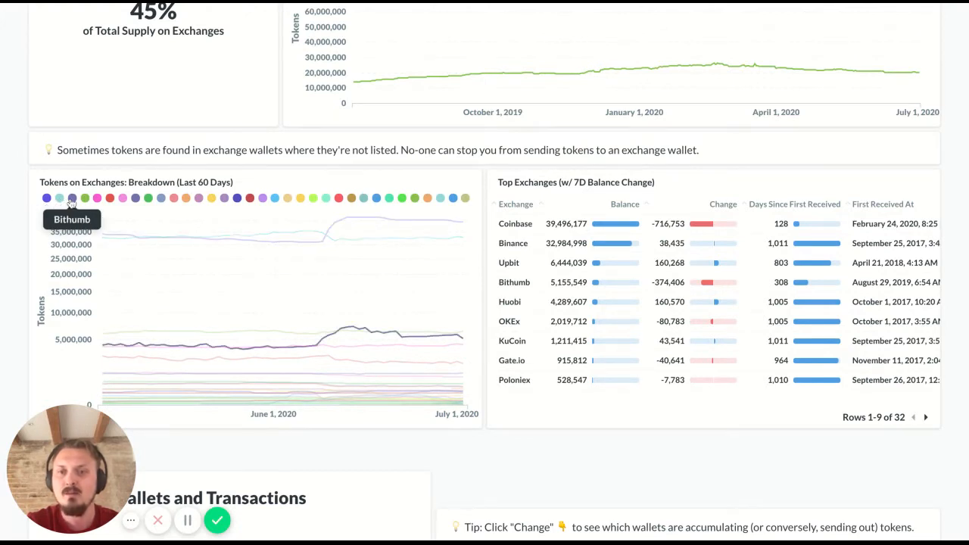
pyautogui.moveTo(84, 197)
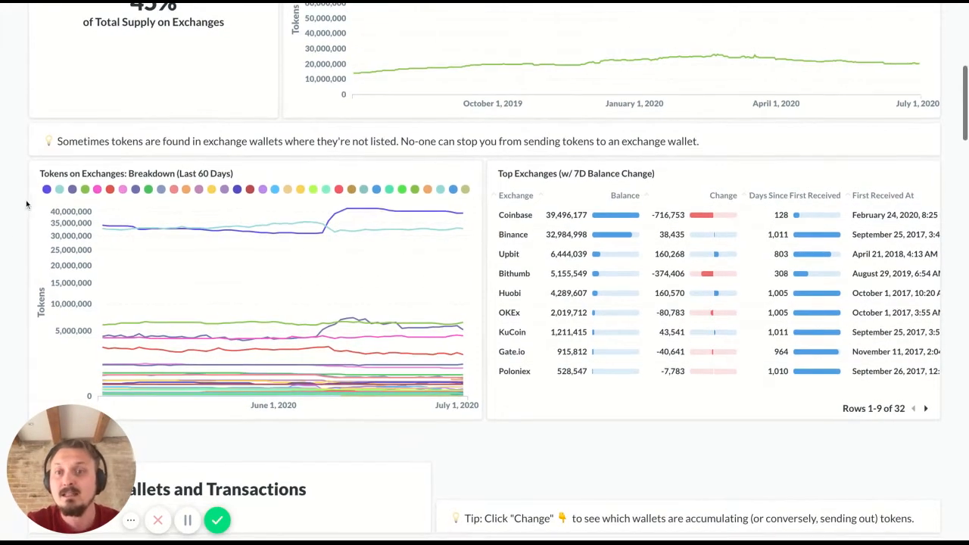
pyautogui.click(46, 189)
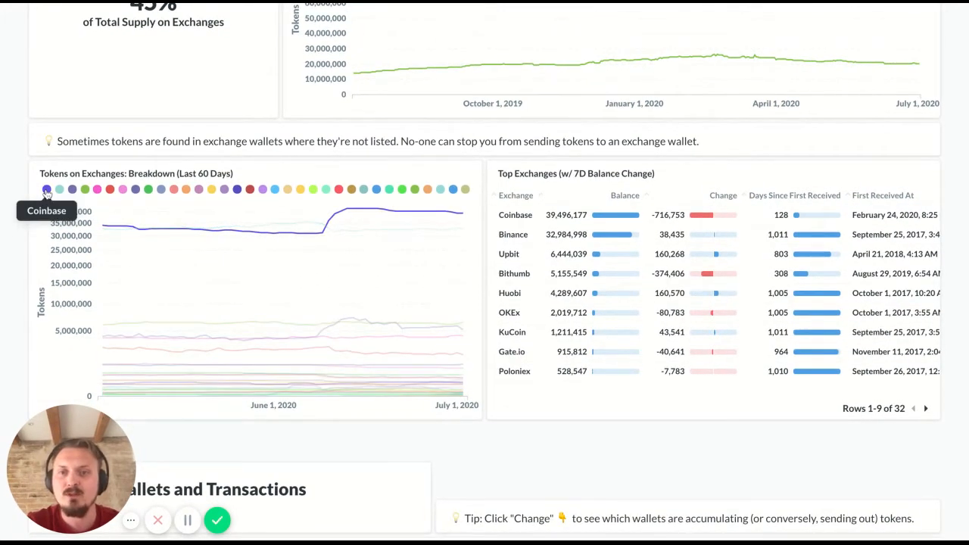
pyautogui.moveTo(59, 189)
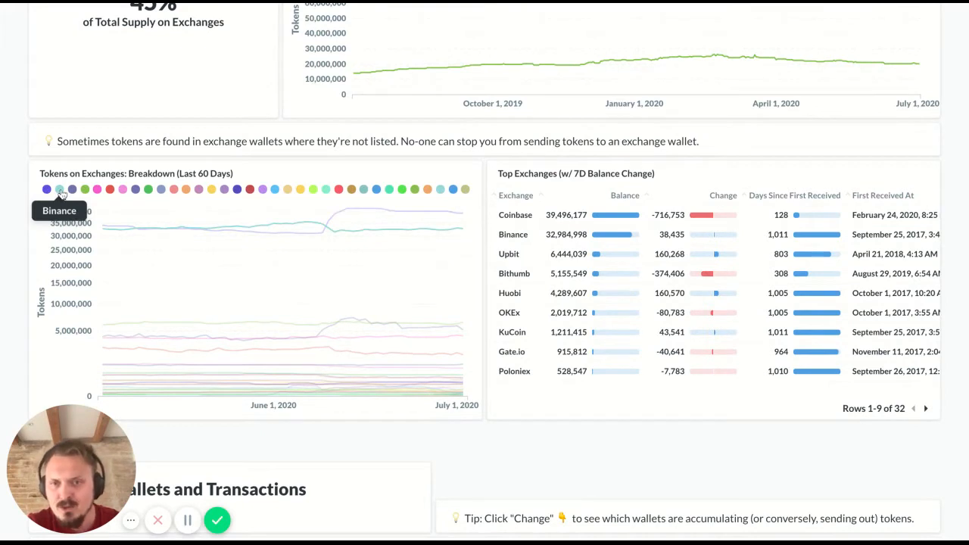
pyautogui.moveTo(62, 194)
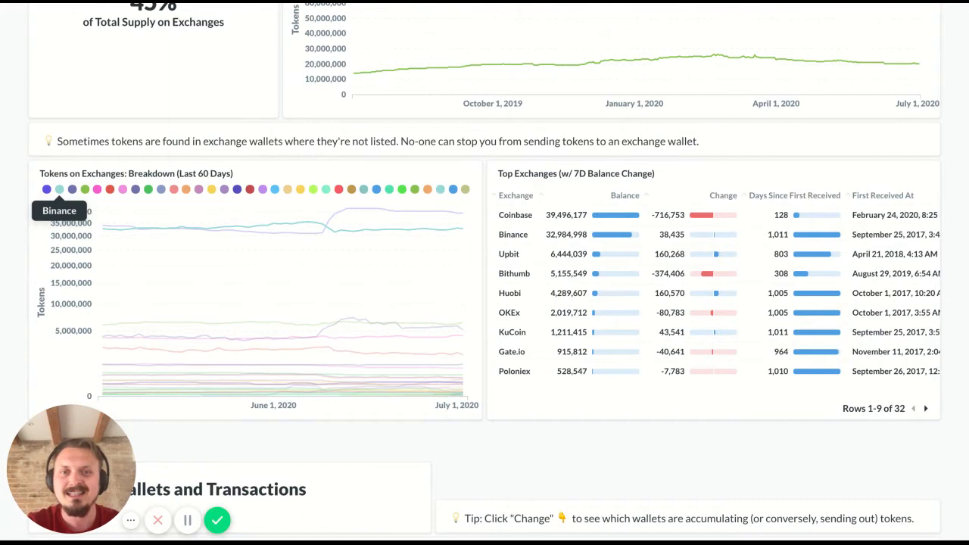
pyautogui.moveTo(46, 189)
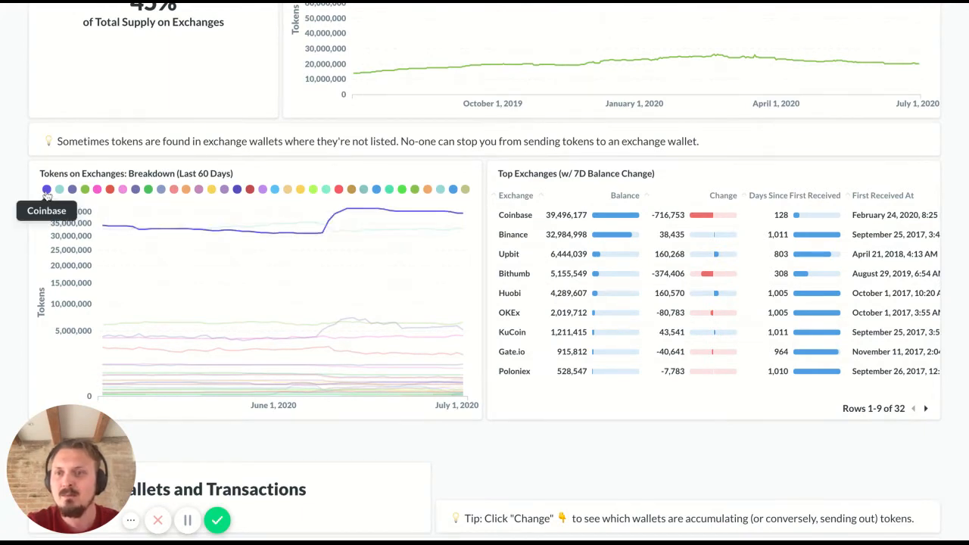
pyautogui.moveTo(72, 189)
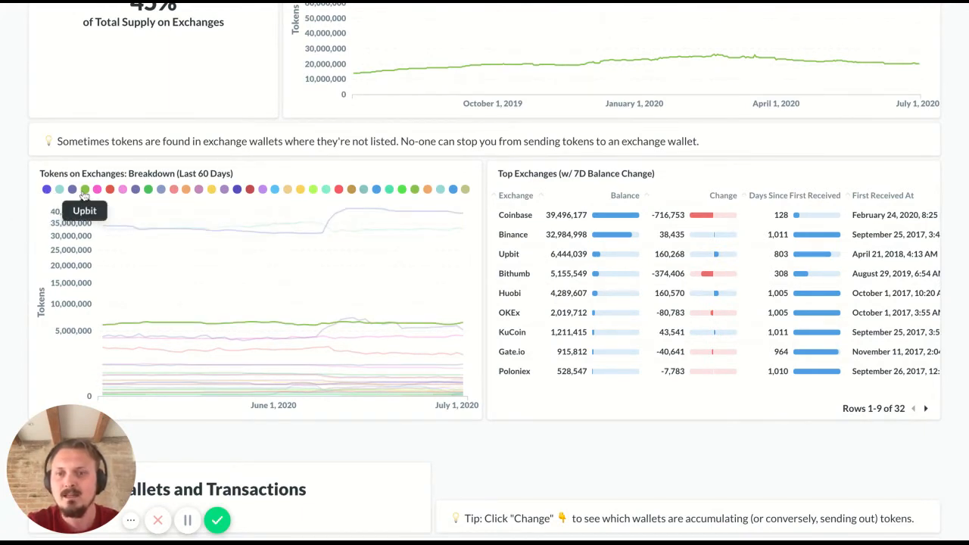
pyautogui.moveTo(71, 189)
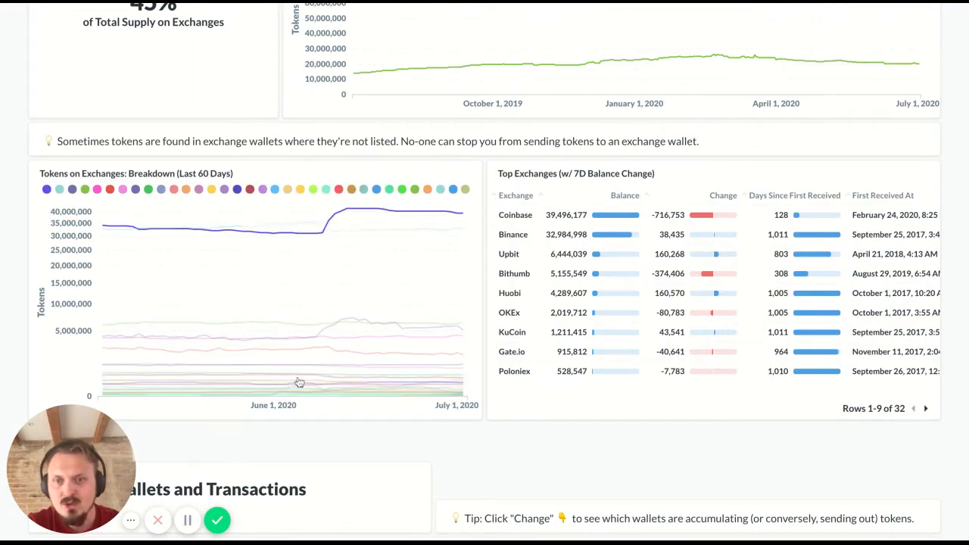
pyautogui.moveTo(318, 341)
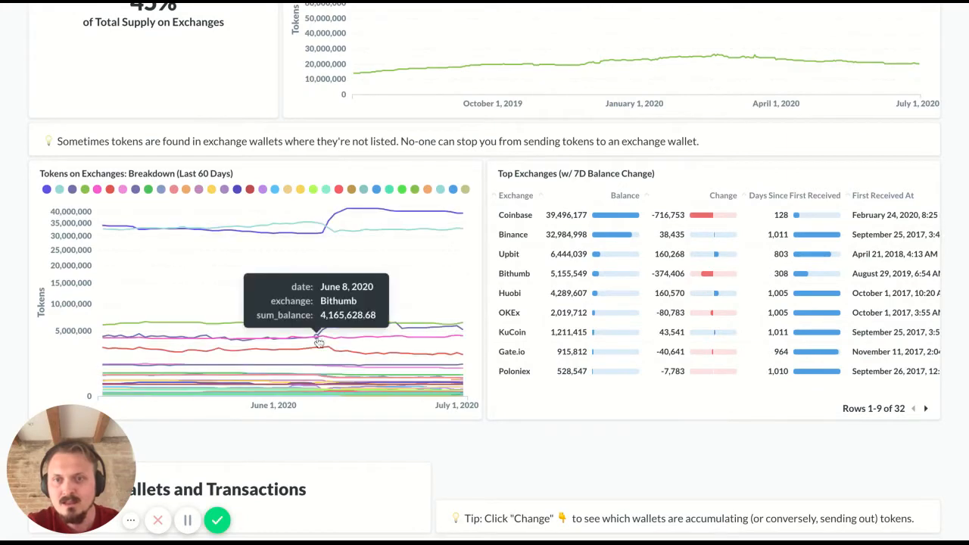
pyautogui.moveTo(324, 336)
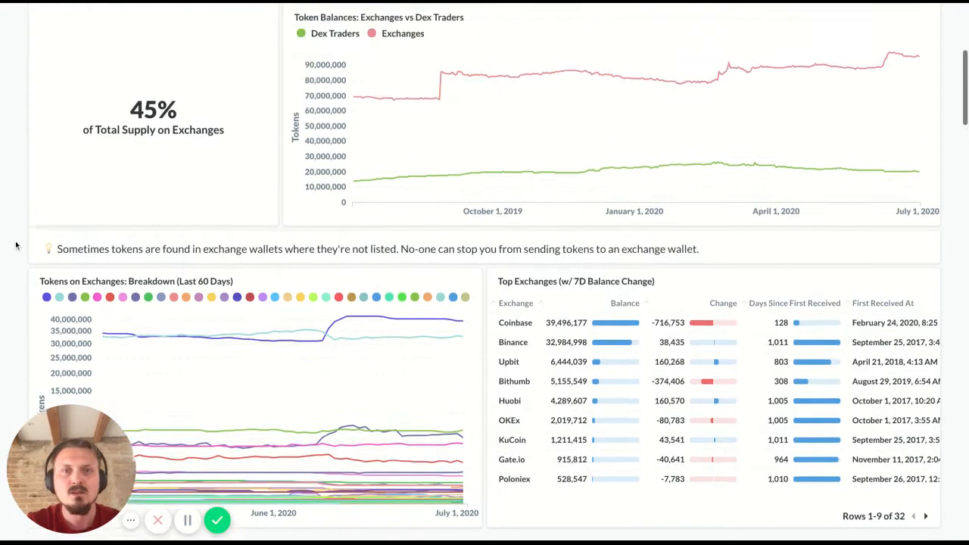
pyautogui.scroll(3)
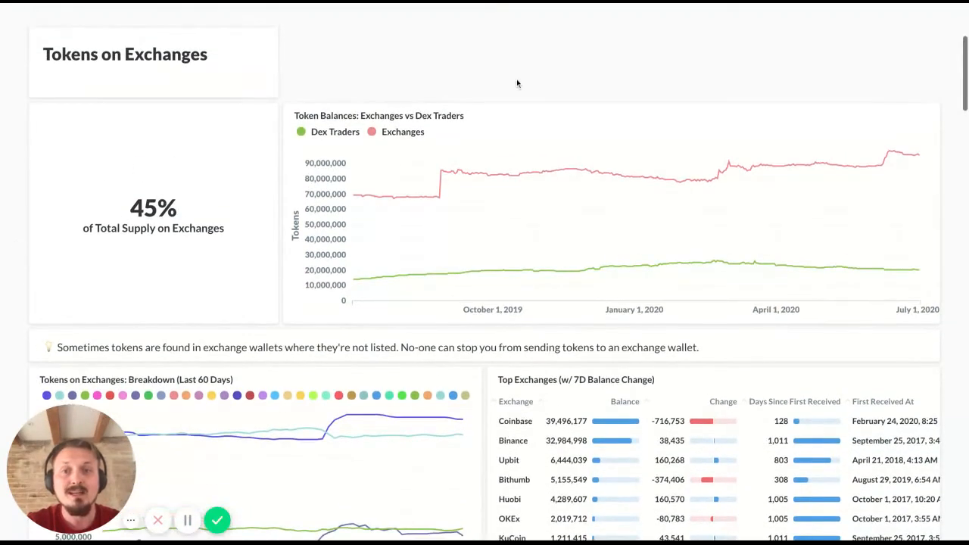
pyautogui.moveTo(368, 146)
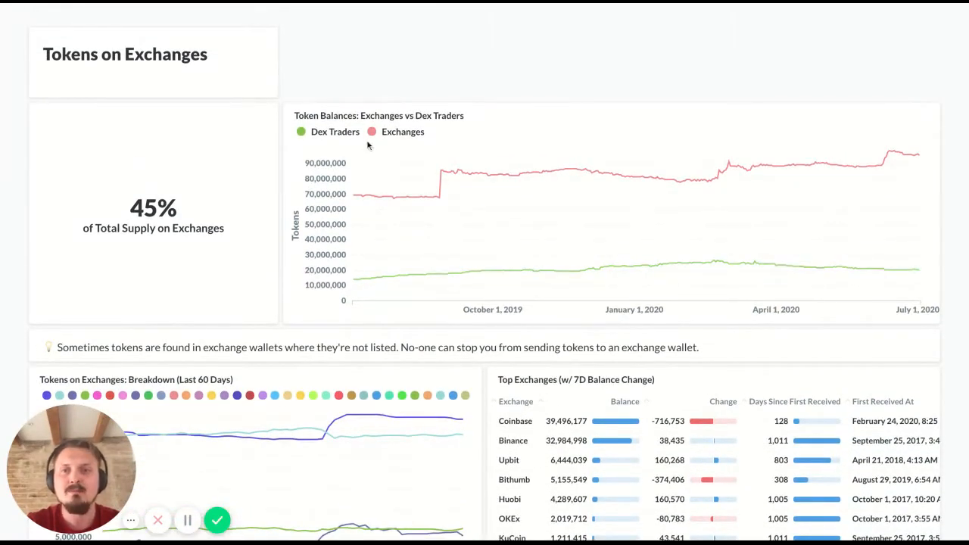
pyautogui.moveTo(349, 186)
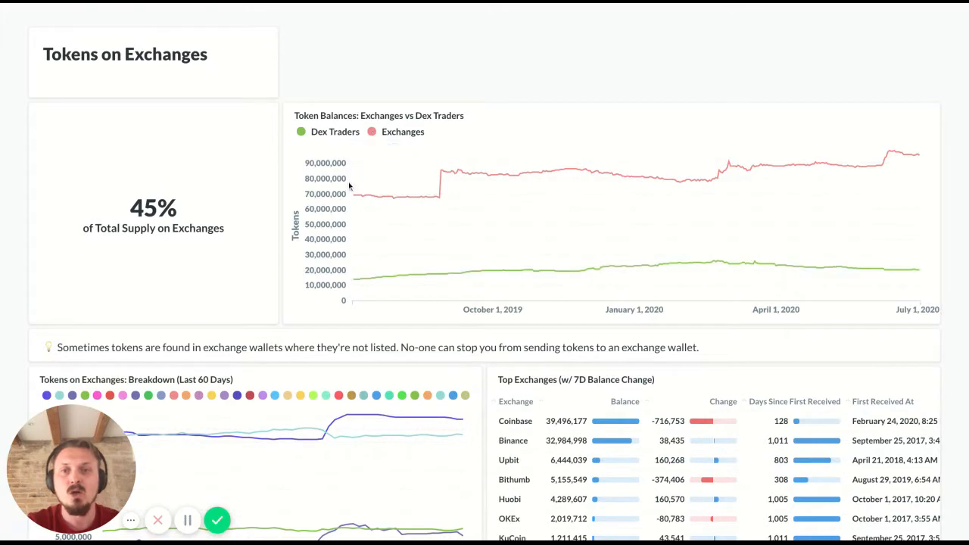
pyautogui.moveTo(356, 199)
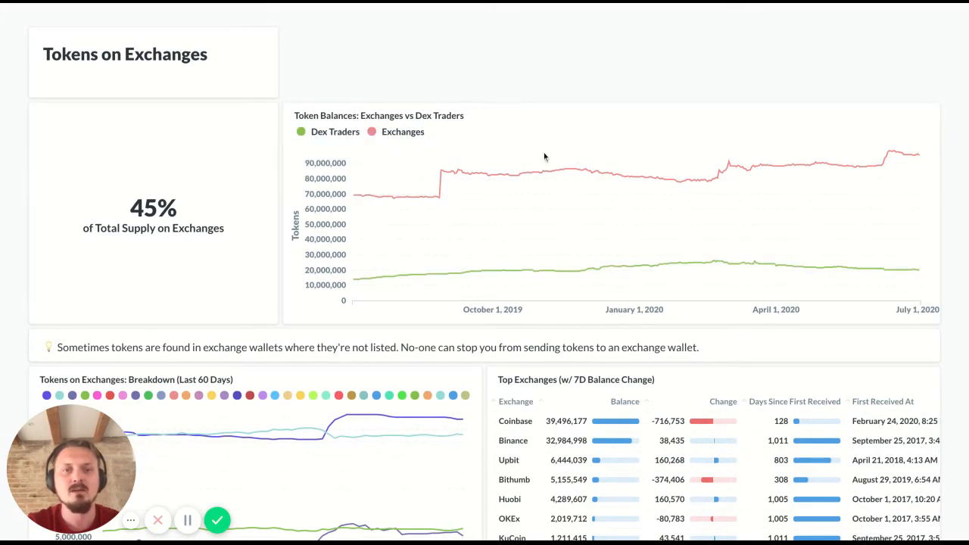
pyautogui.moveTo(356, 196)
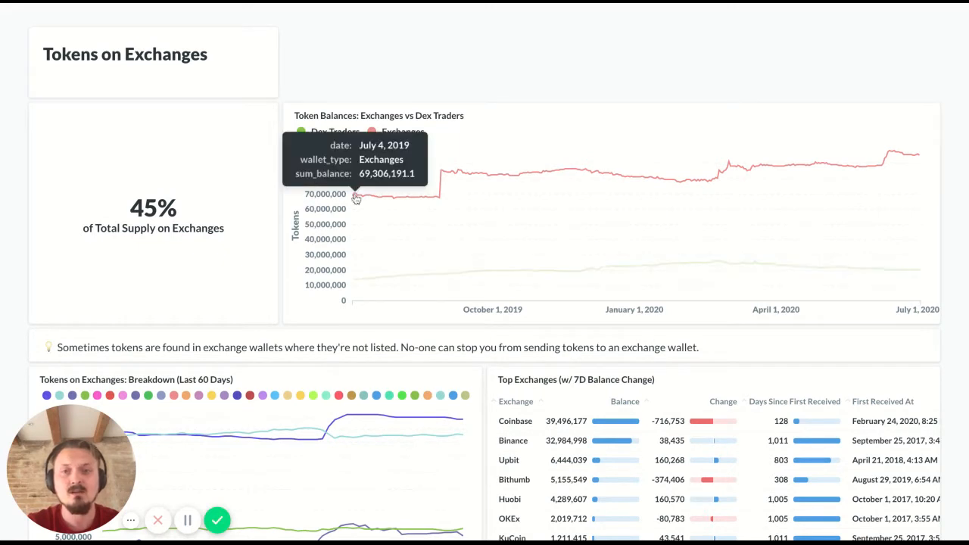
pyautogui.moveTo(714, 171)
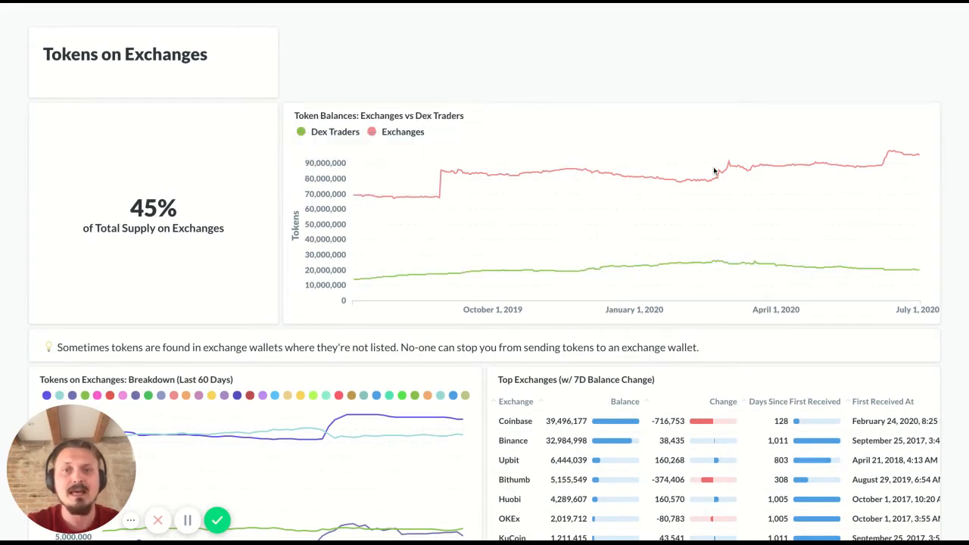
pyautogui.moveTo(920, 159)
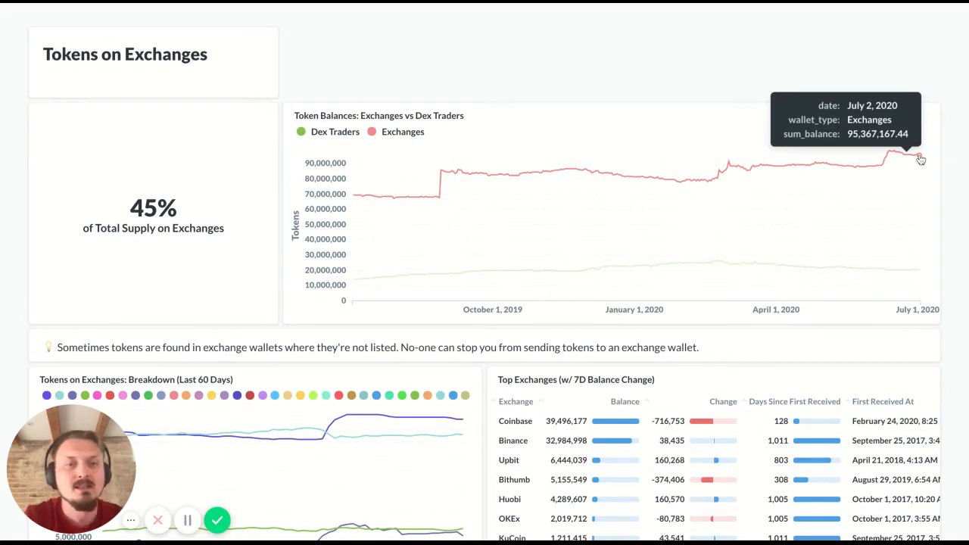
pyautogui.moveTo(921, 276)
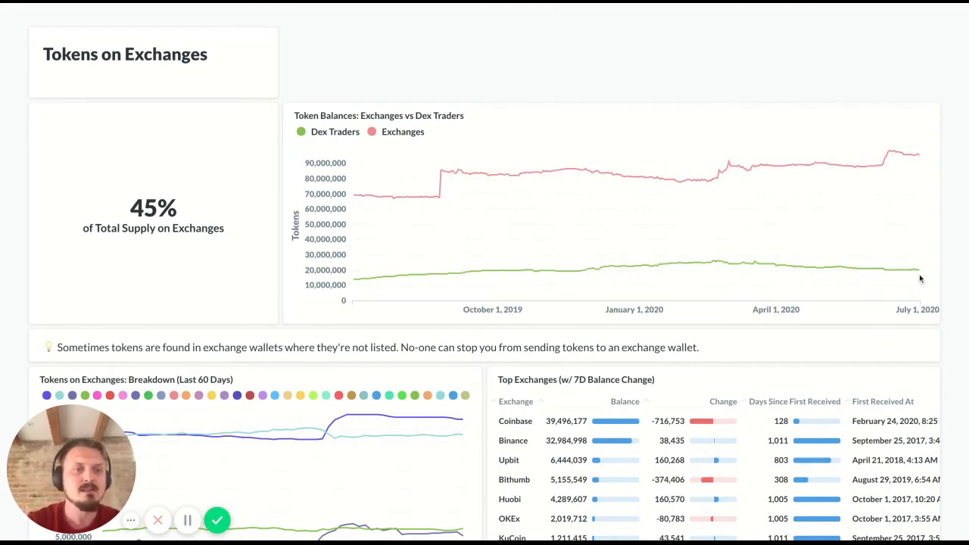
pyautogui.moveTo(918, 275)
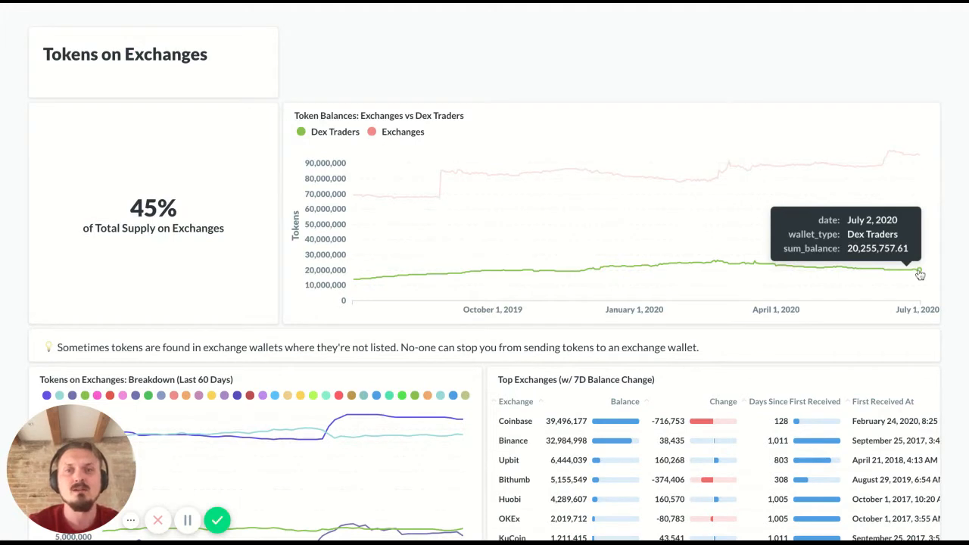
pyautogui.moveTo(920, 274)
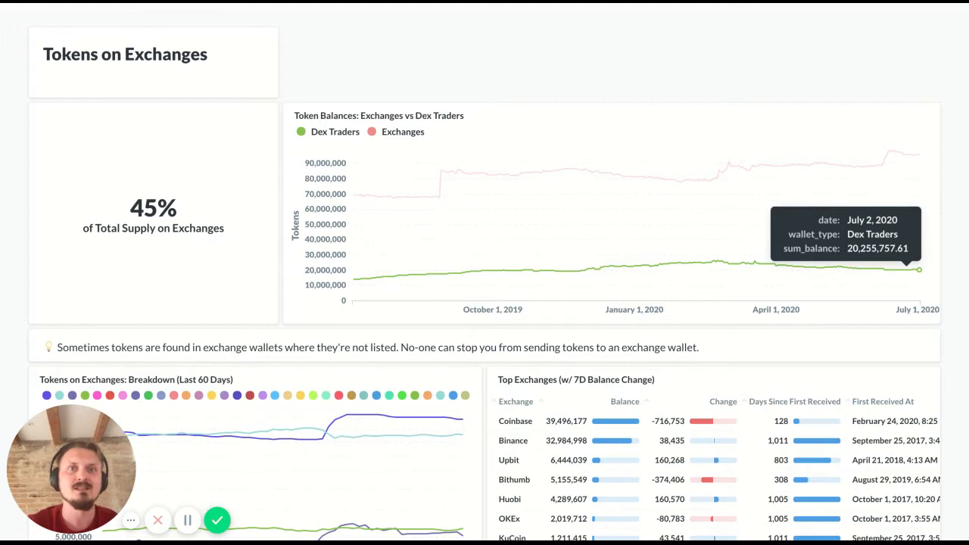
pyautogui.moveTo(918, 159)
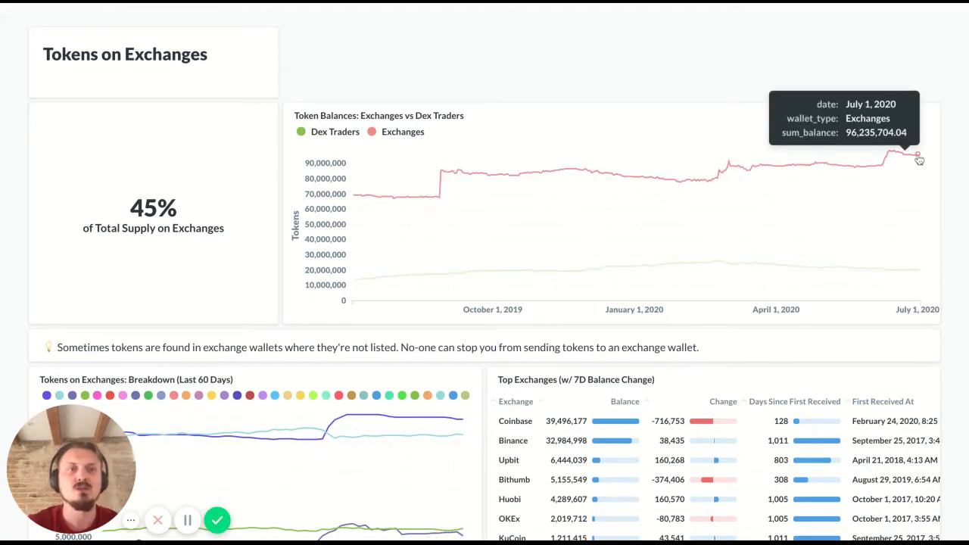
pyautogui.moveTo(918, 159)
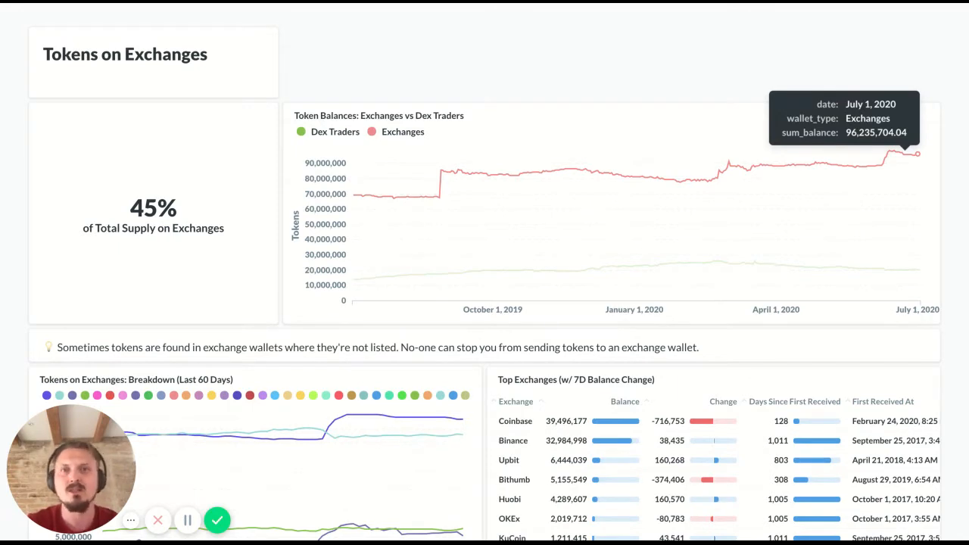
pyautogui.moveTo(11, 257)
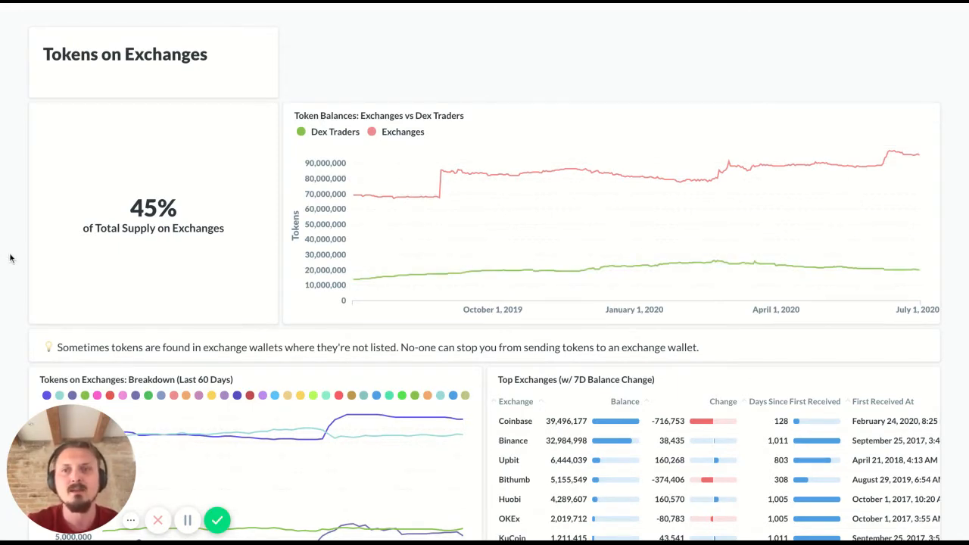
# - Scroll to the Notable Wallets 7-day balance changes and highlight the Maker: KNC wallet label
pyautogui.scroll(-3)
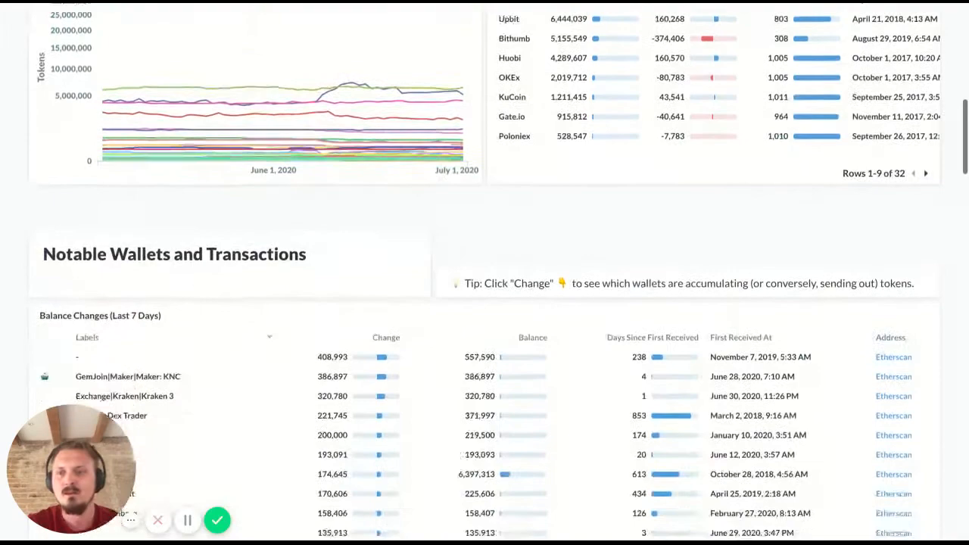
pyautogui.scroll(-3)
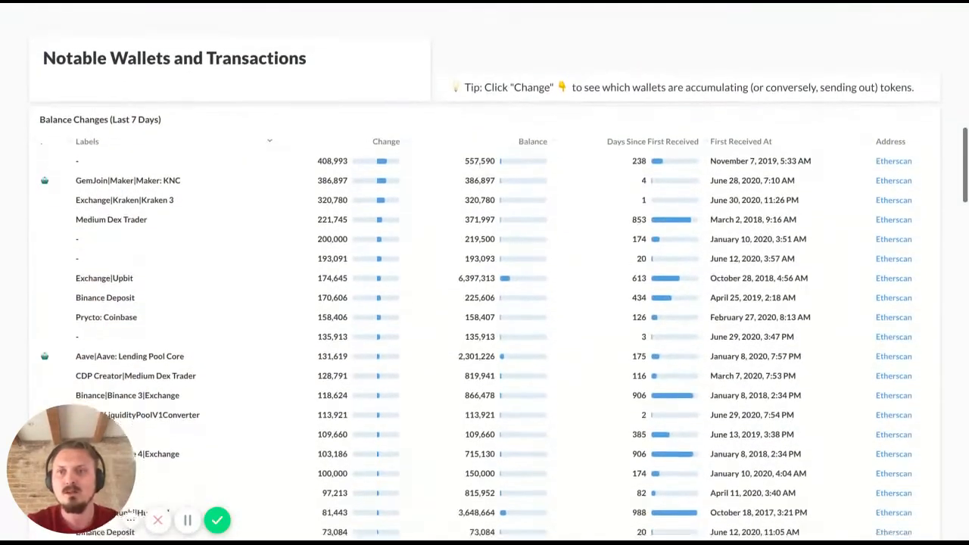
pyautogui.scroll(3)
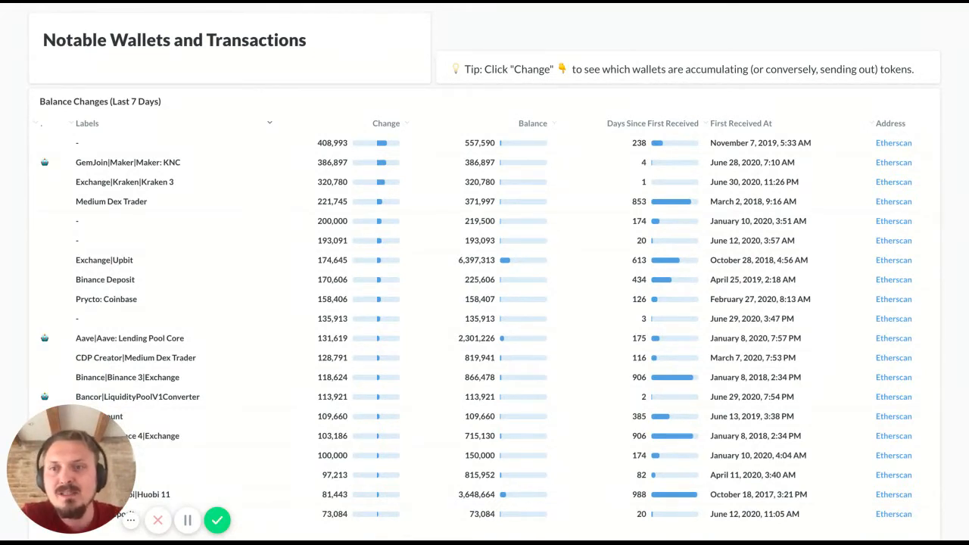
pyautogui.moveTo(385, 123)
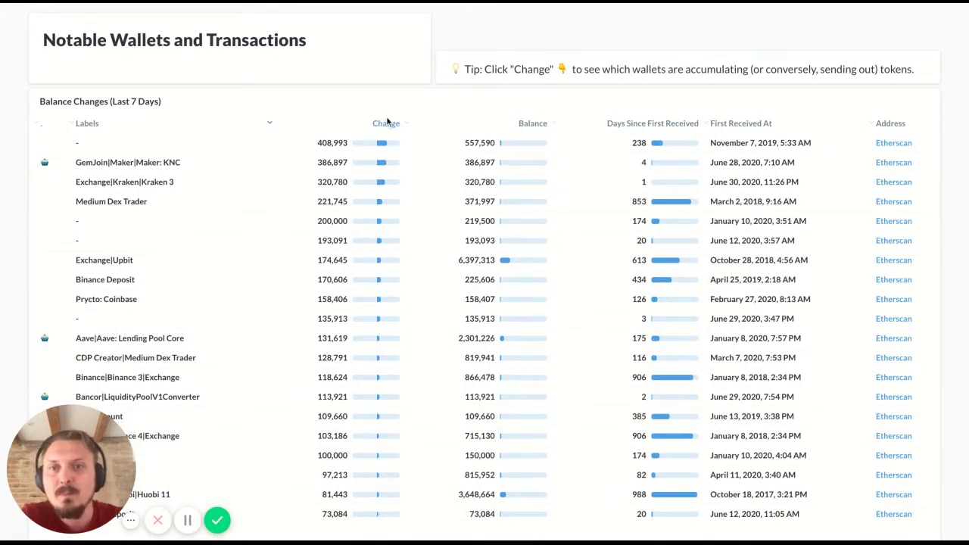
pyautogui.click(385, 122)
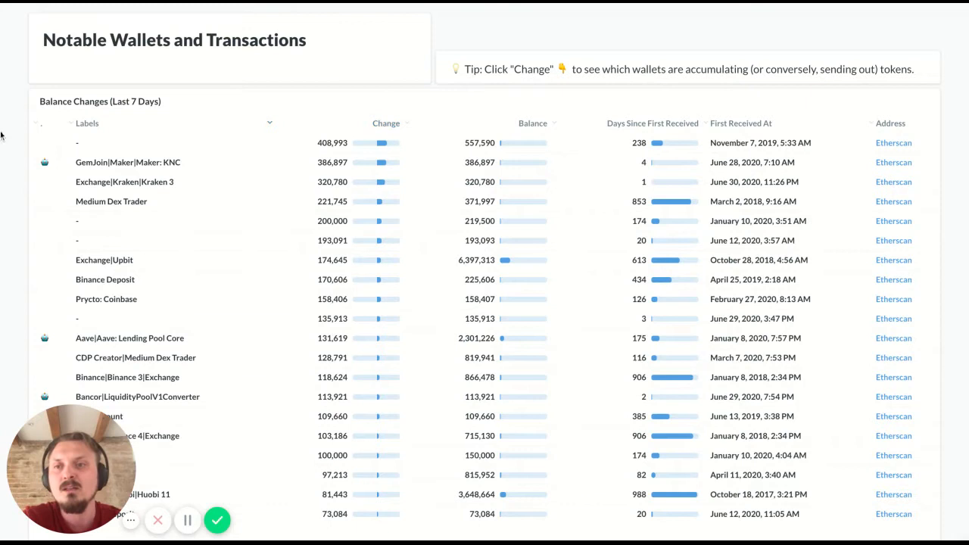
pyautogui.moveTo(12, 153)
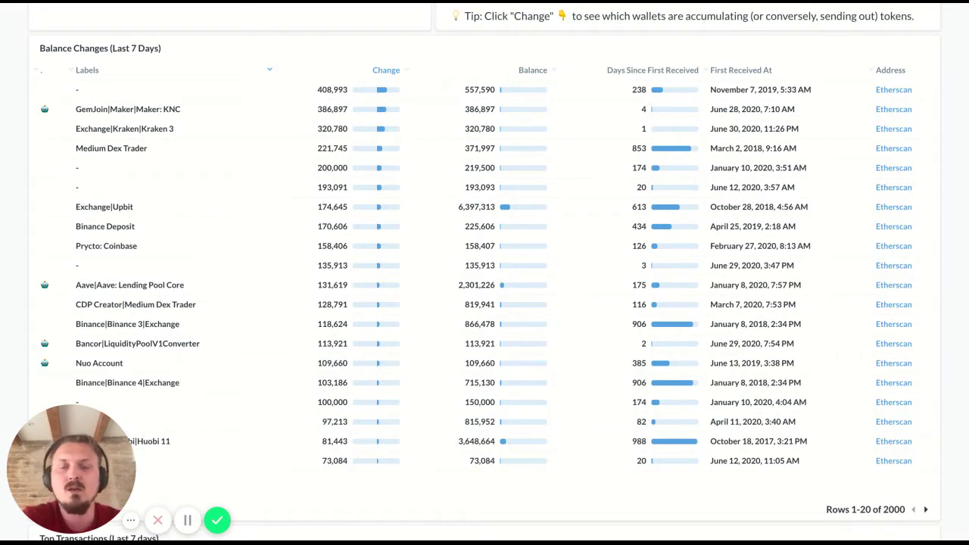
pyautogui.moveTo(159, 105)
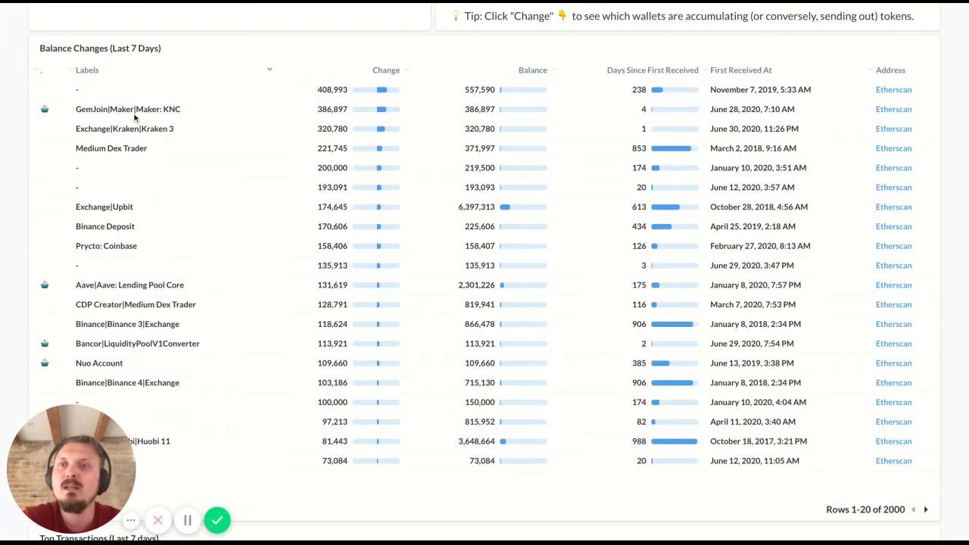
pyautogui.doubleClick(159, 109)
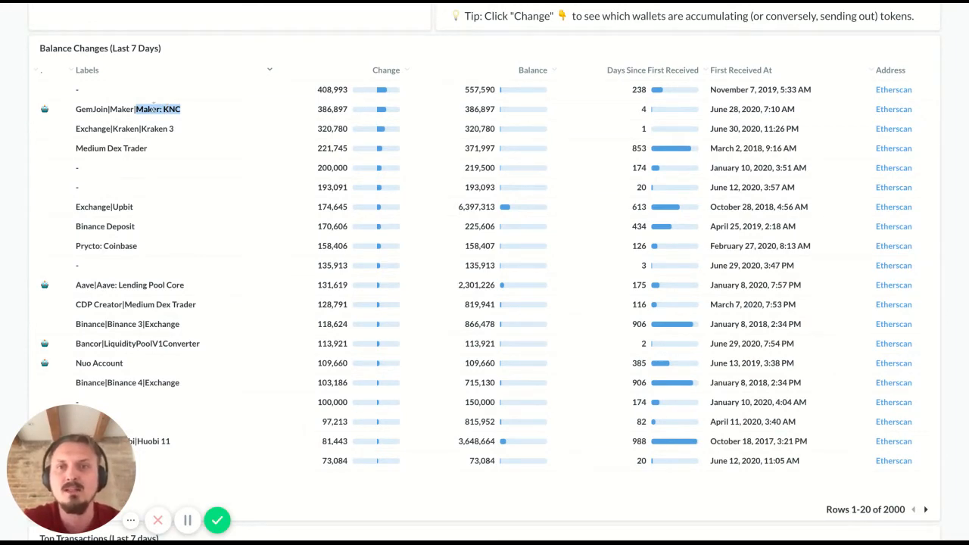
pyautogui.moveTo(244, 115)
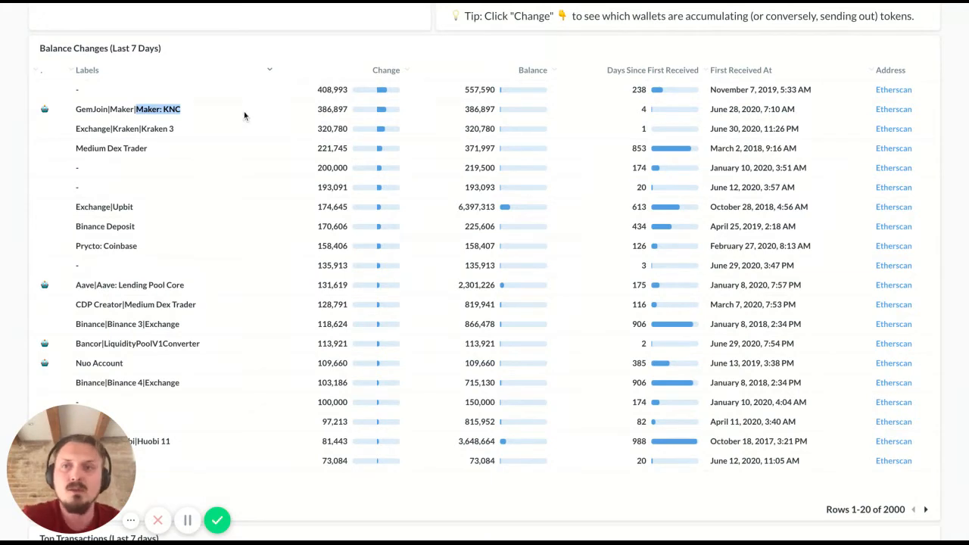
pyautogui.moveTo(302, 73)
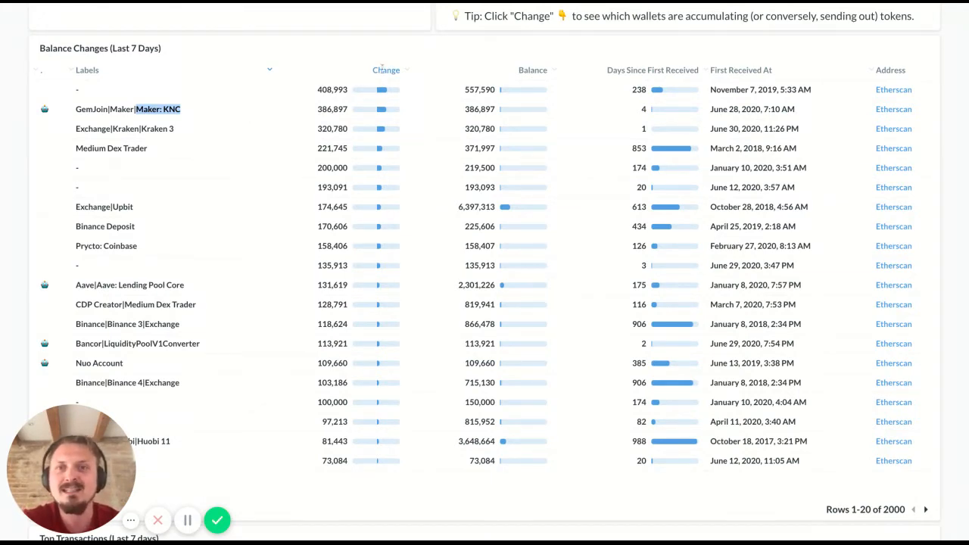
# - Sort the Change column both ways, inspecting the Binance 1 label, ending with largest outflows first
pyautogui.click(385, 70)
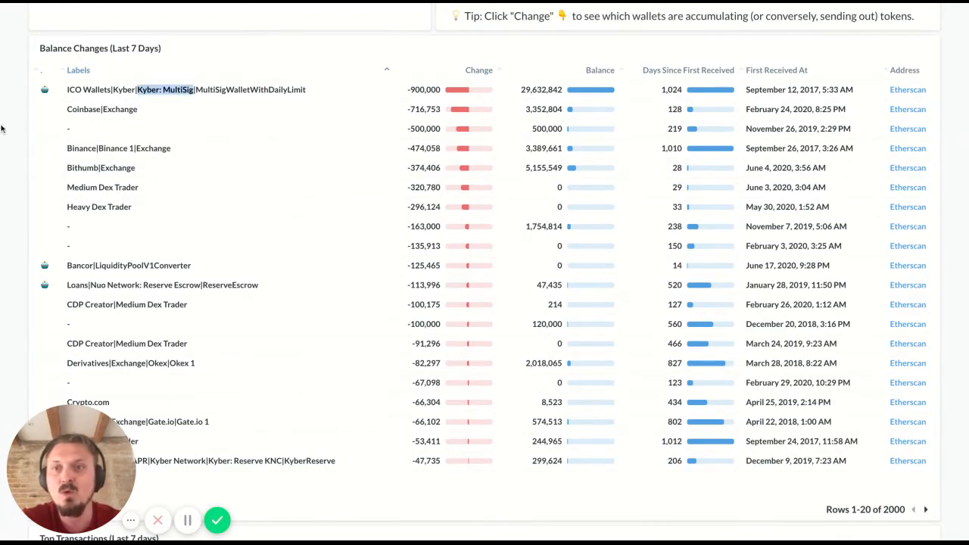
pyautogui.moveTo(8, 130)
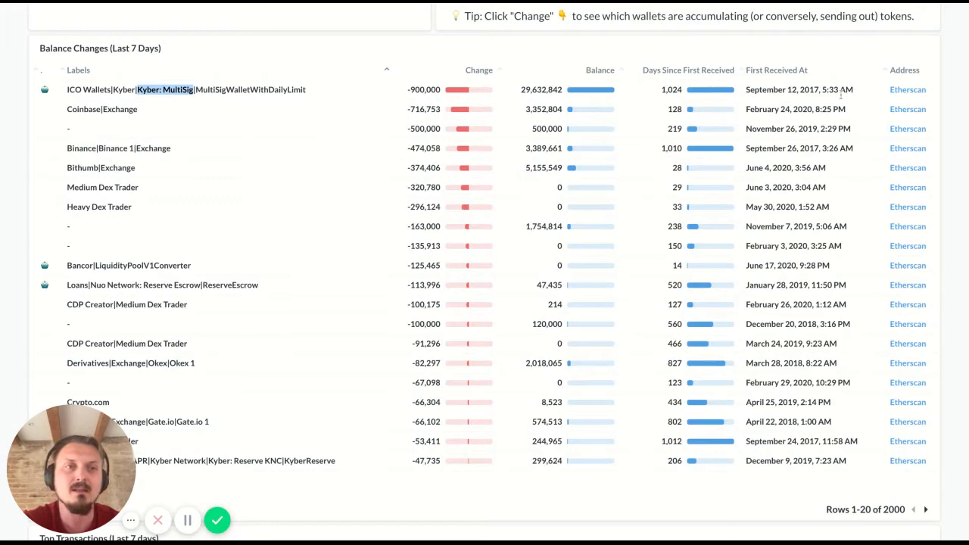
pyautogui.moveTo(907, 89)
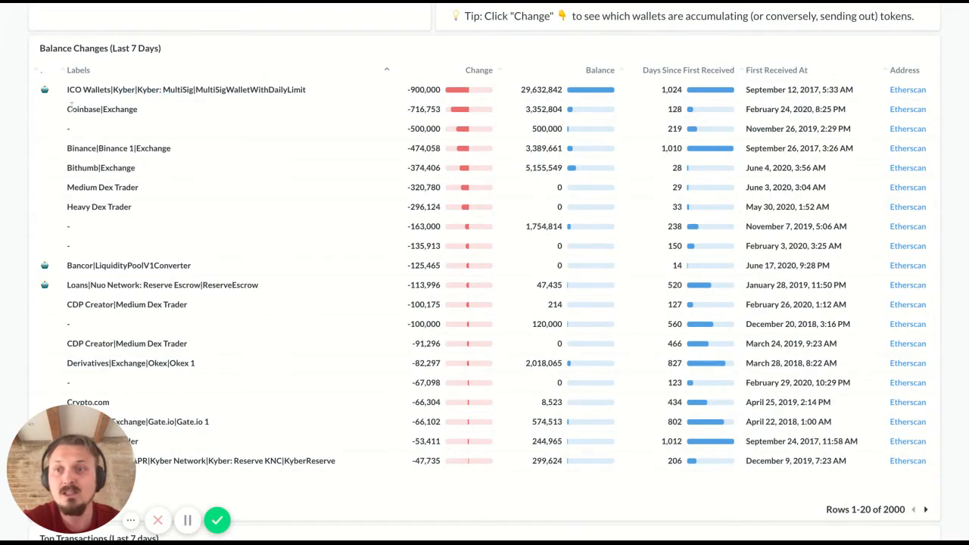
pyautogui.doubleClick(101, 108)
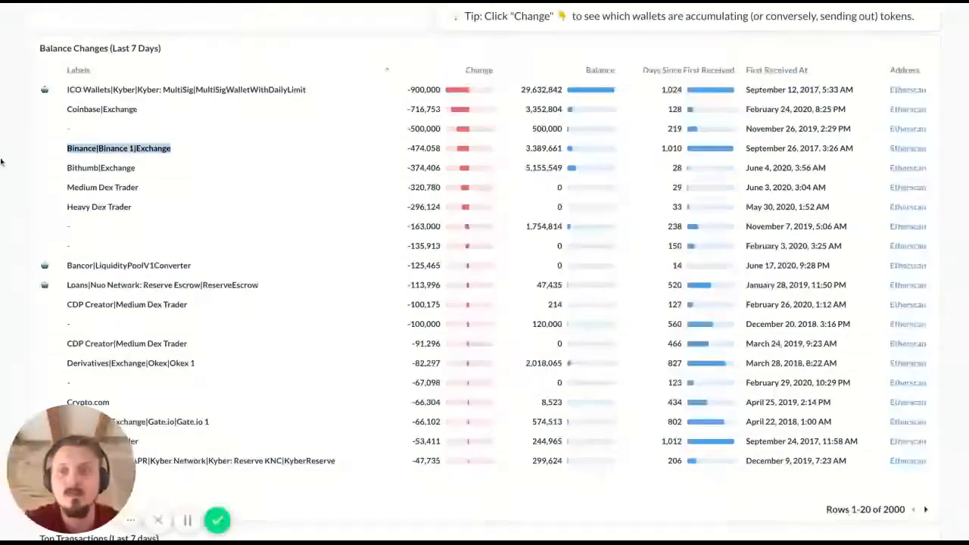
pyautogui.scroll(-3)
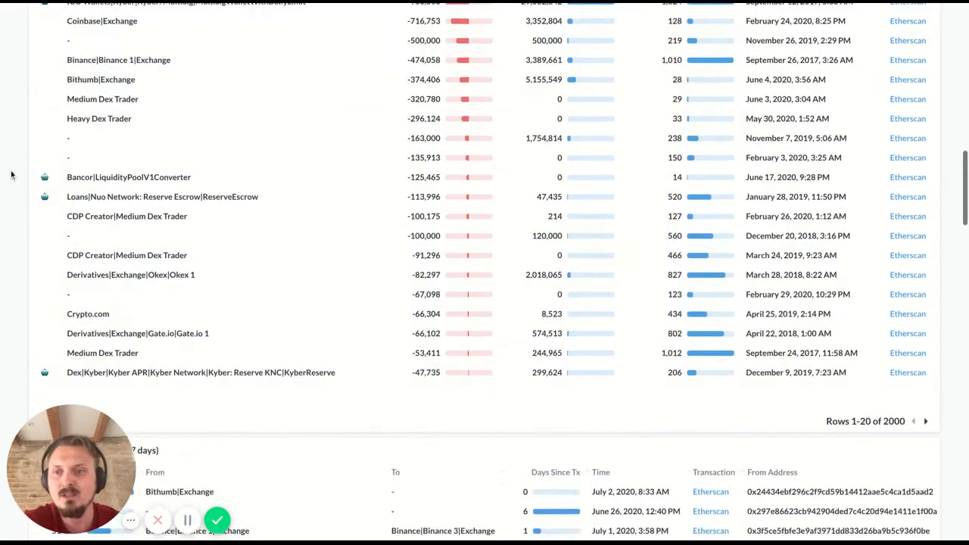
pyautogui.scroll(-3)
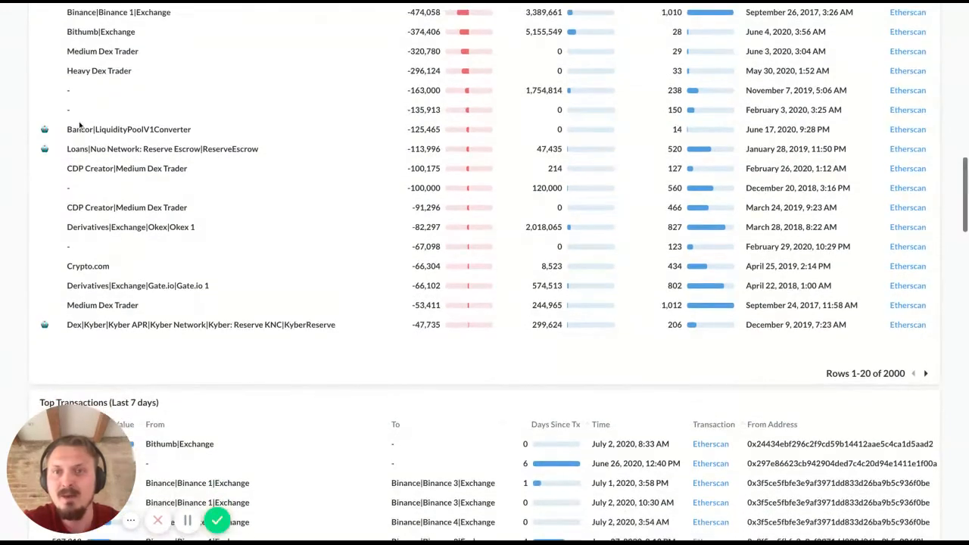
pyautogui.scroll(3)
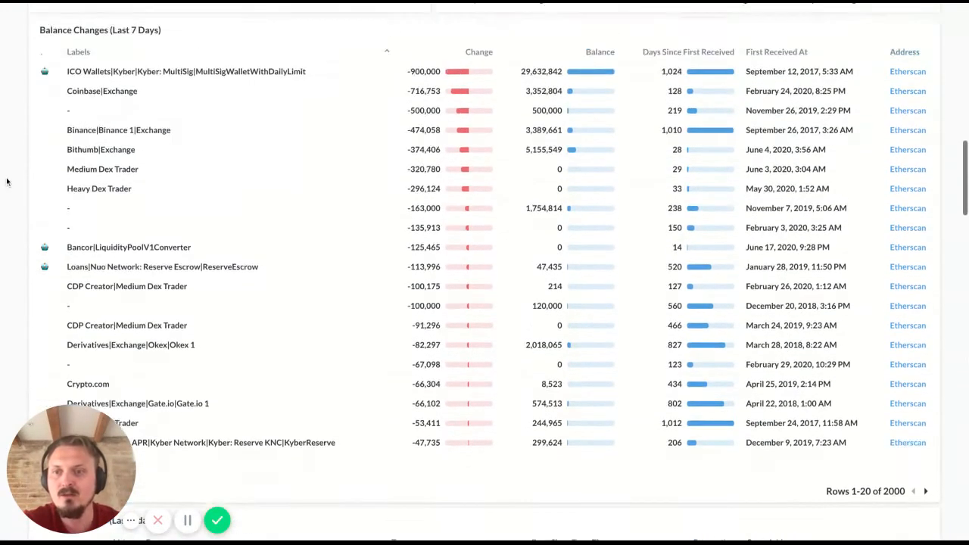
pyautogui.scroll(3)
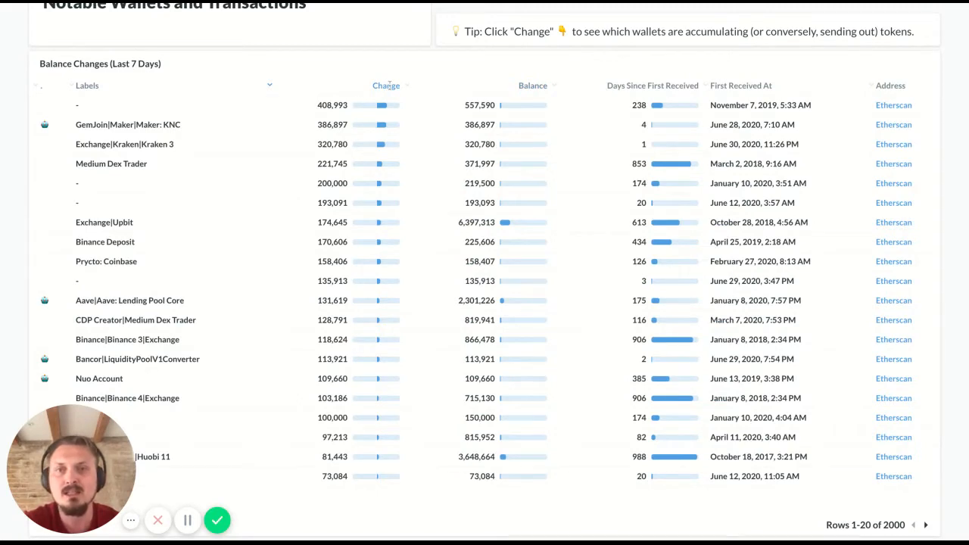
pyautogui.click(386, 85)
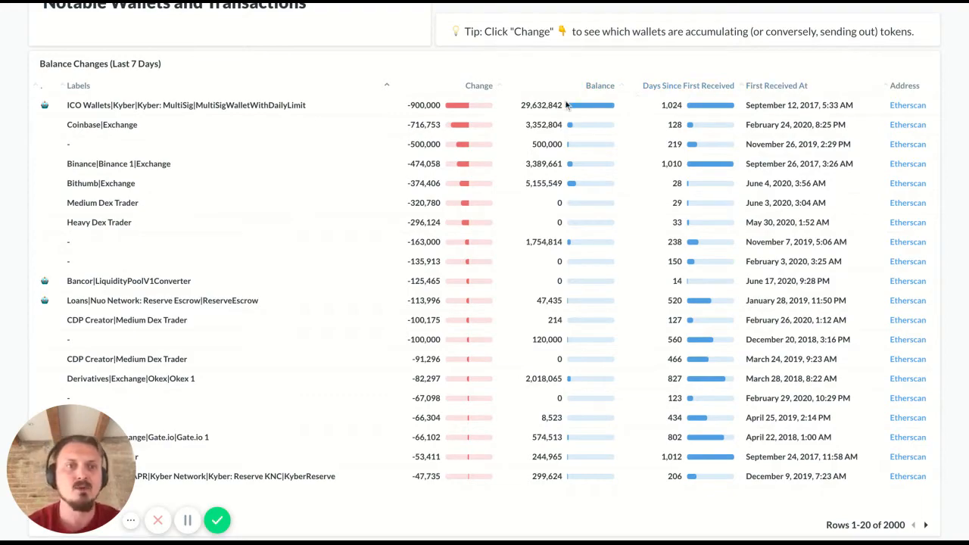
# - Scroll into the Top Transactions (Last 7 days) table led by the 1,000,000 Bithumb transfer
pyautogui.scroll(-3)
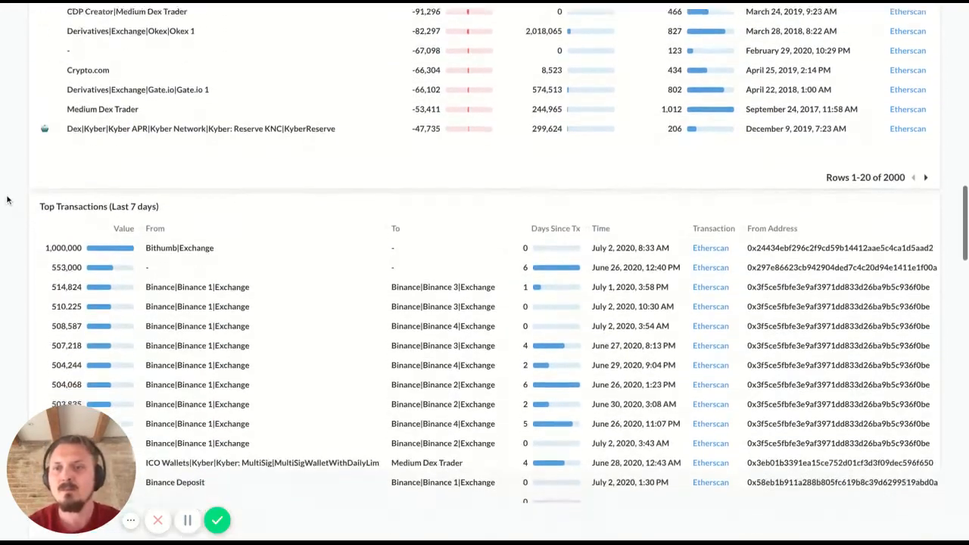
pyautogui.scroll(-3)
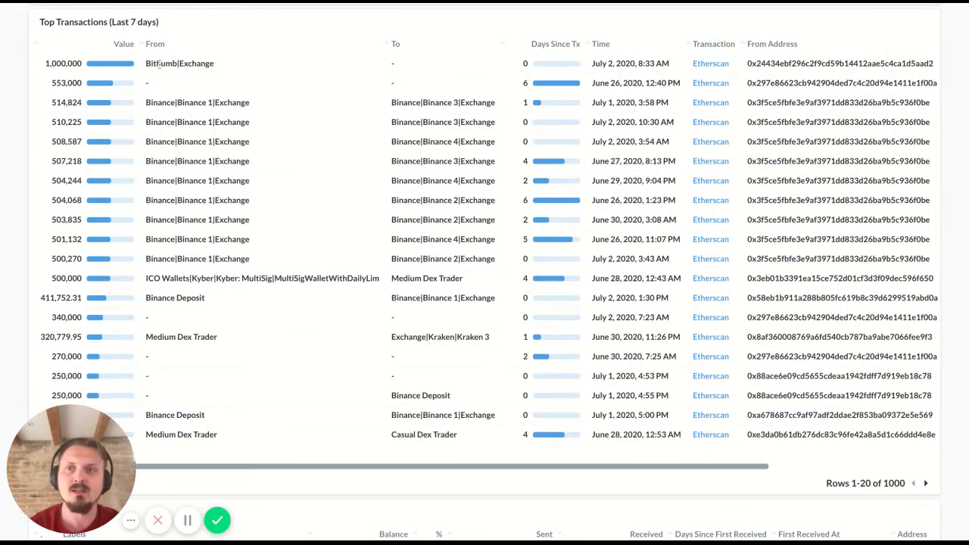
pyautogui.doubleClick(160, 63)
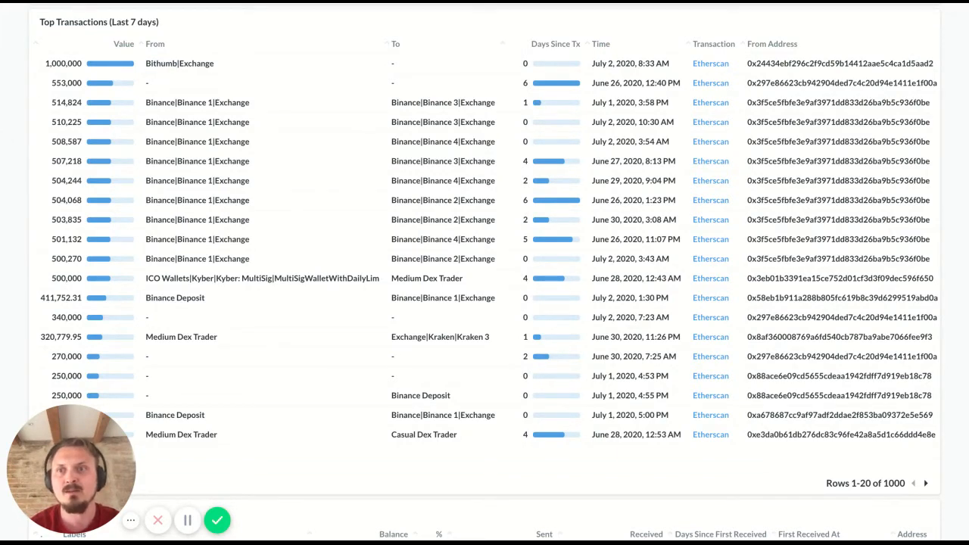
pyautogui.scroll(-3)
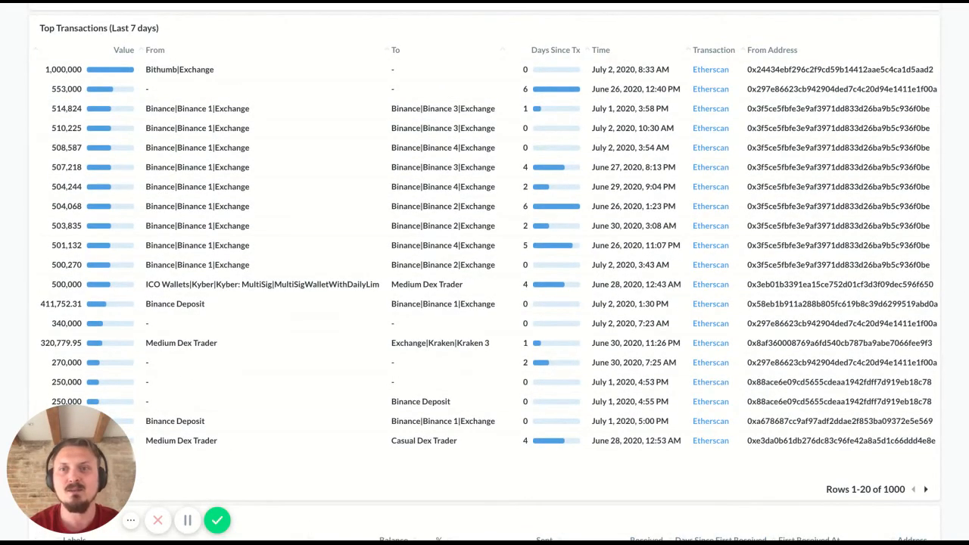
pyautogui.scroll(-3)
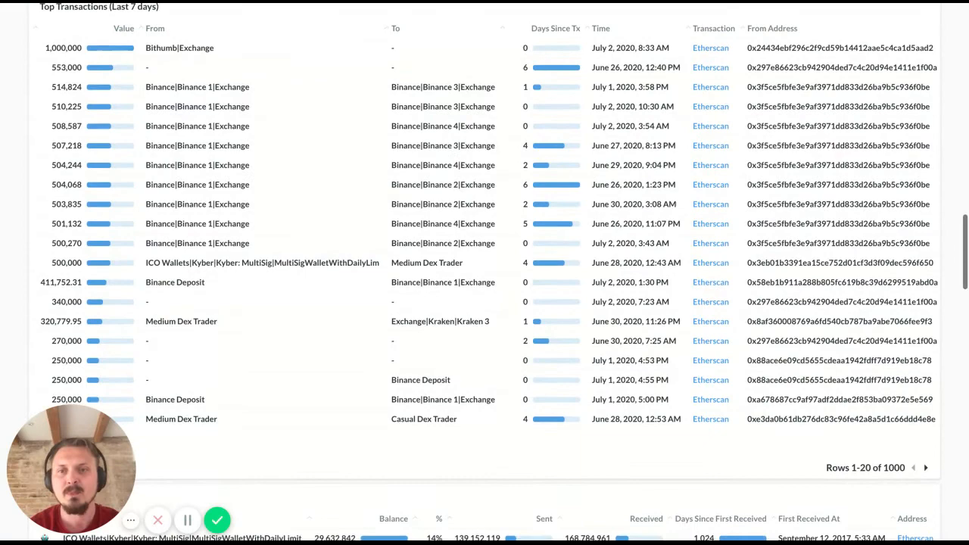
# - Highlight the Kyber: MultiSig wallet label and scroll on until Top Balances appears
pyautogui.scroll(-3)
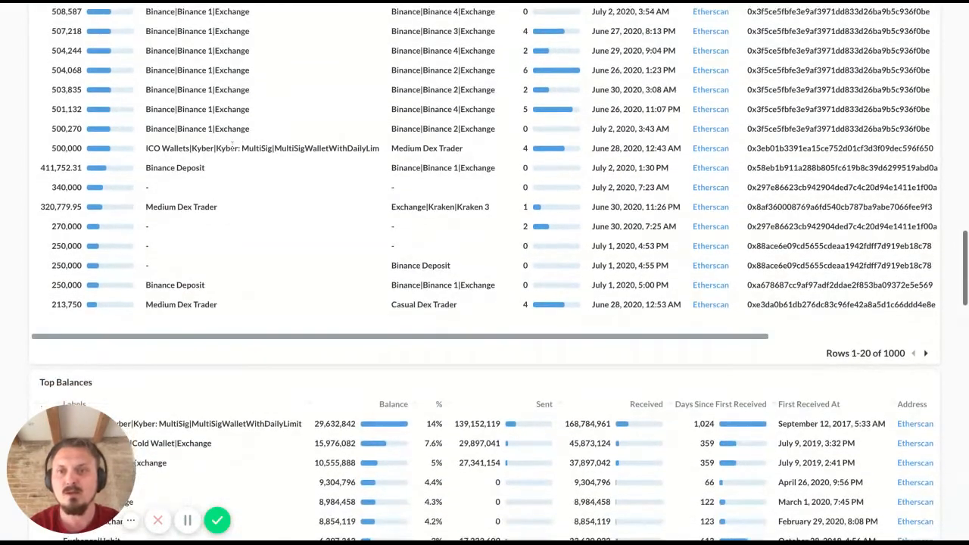
pyautogui.doubleClick(241, 148)
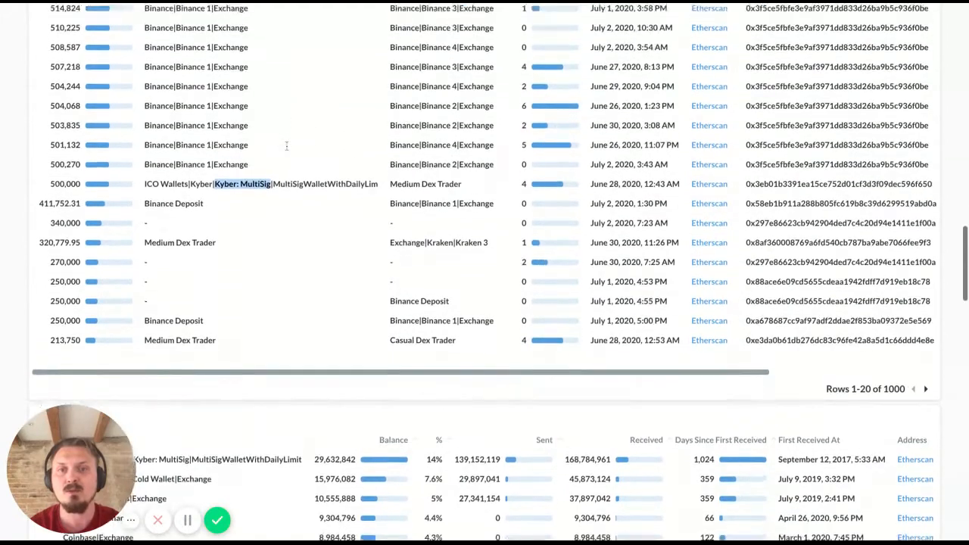
pyautogui.scroll(3)
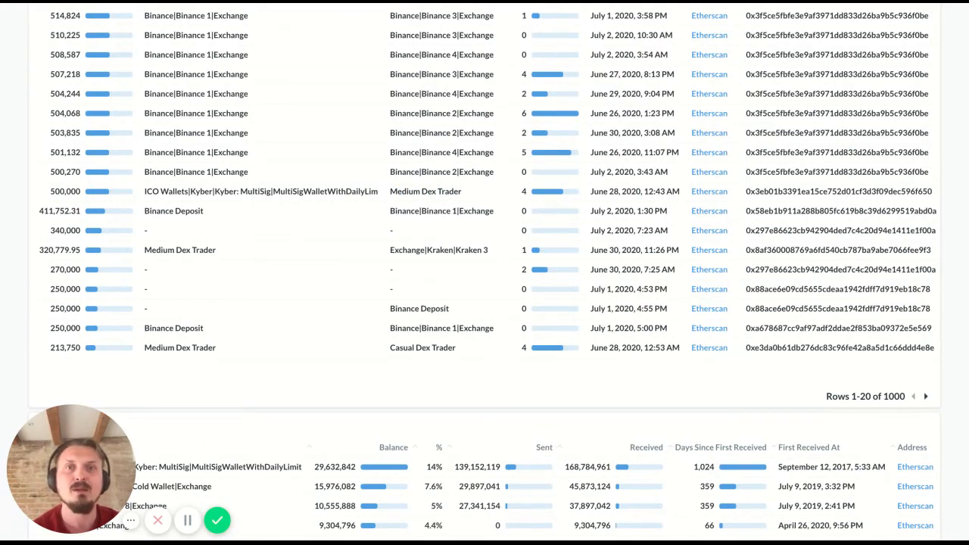
pyautogui.scroll(-3)
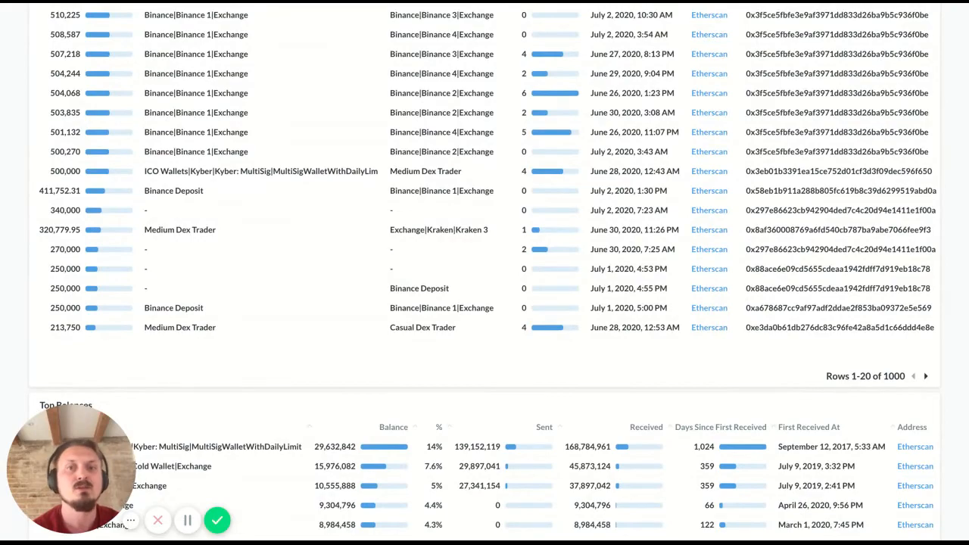
pyautogui.scroll(-3)
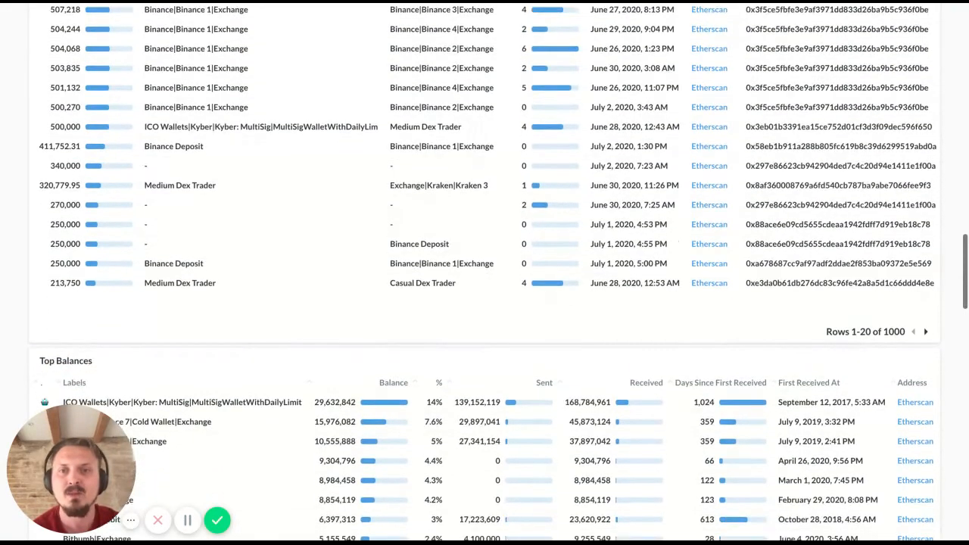
# - Scroll through the Top Balances table, led by Kyber MultiSig at 29.6 million (14%), to its footer
pyautogui.scroll(-3)
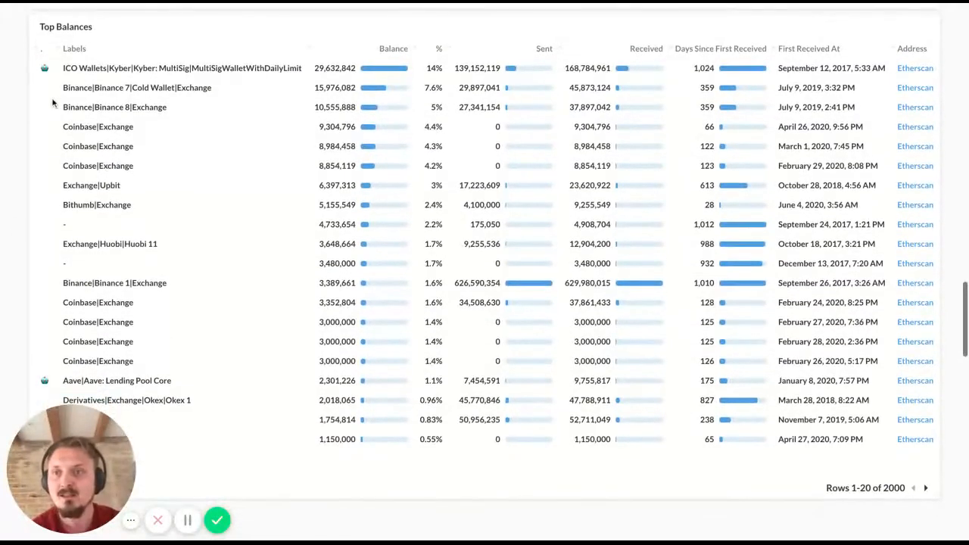
pyautogui.moveTo(34, 72)
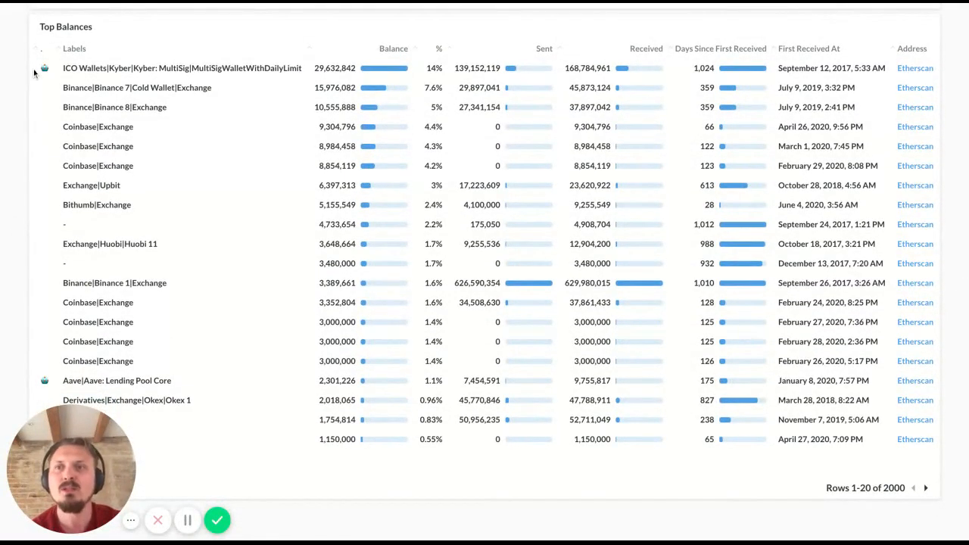
pyautogui.moveTo(28, 83)
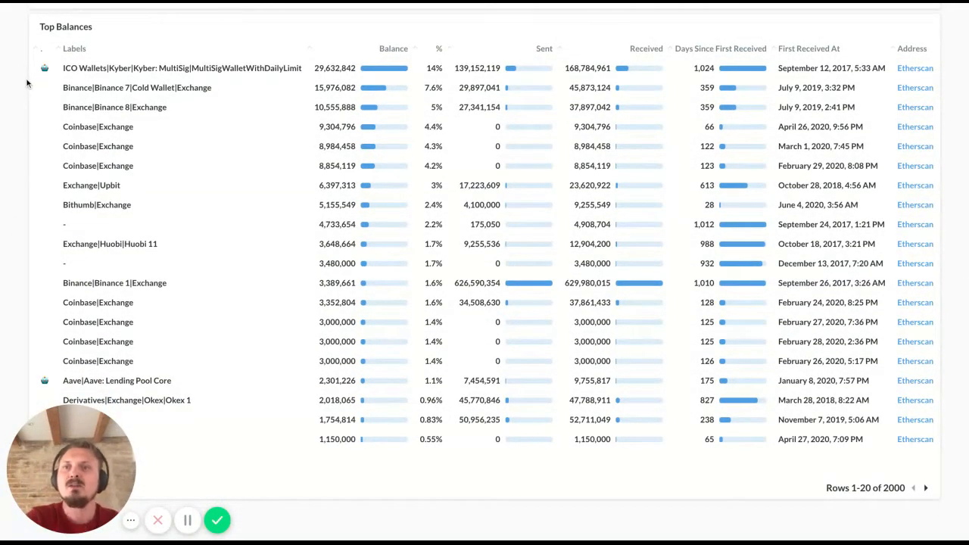
pyautogui.moveTo(302, 72)
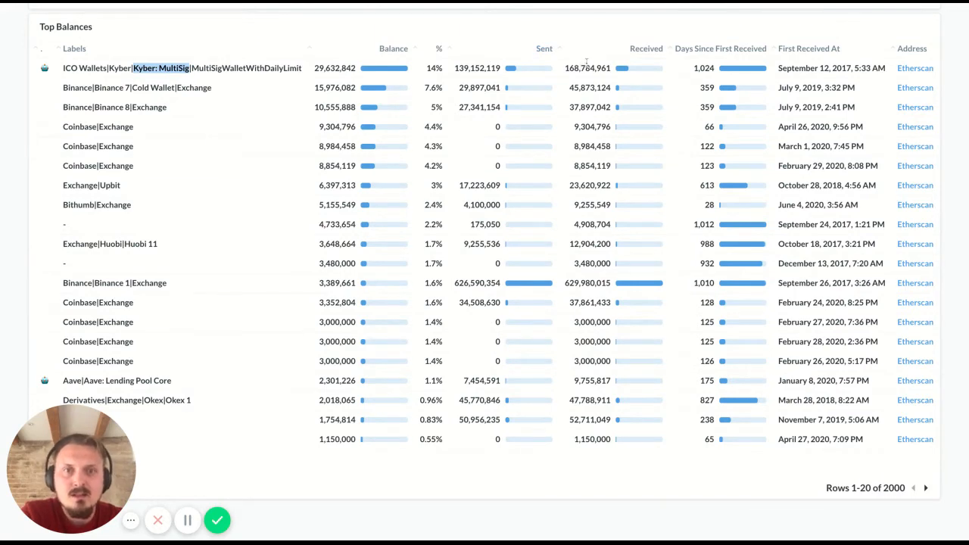
pyautogui.moveTo(515, 298)
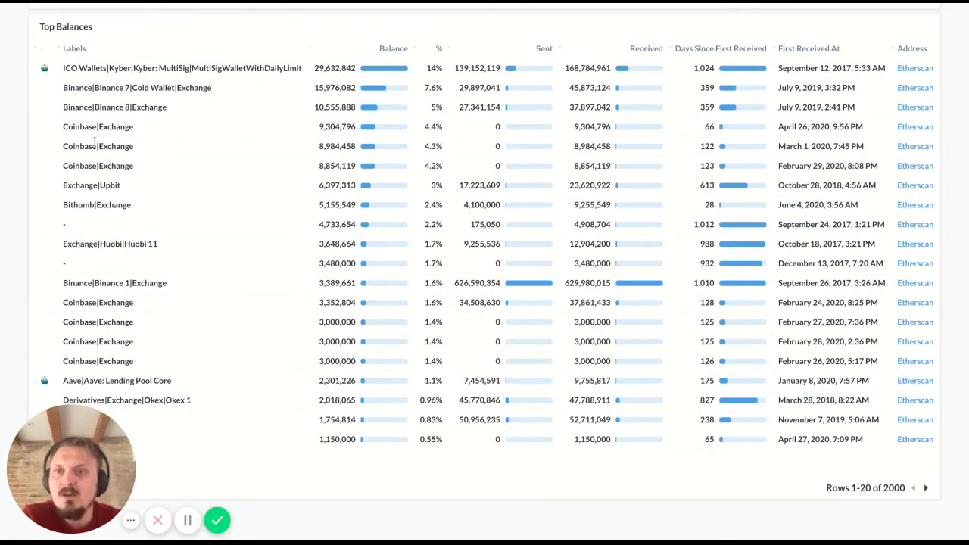
pyautogui.scroll(3)
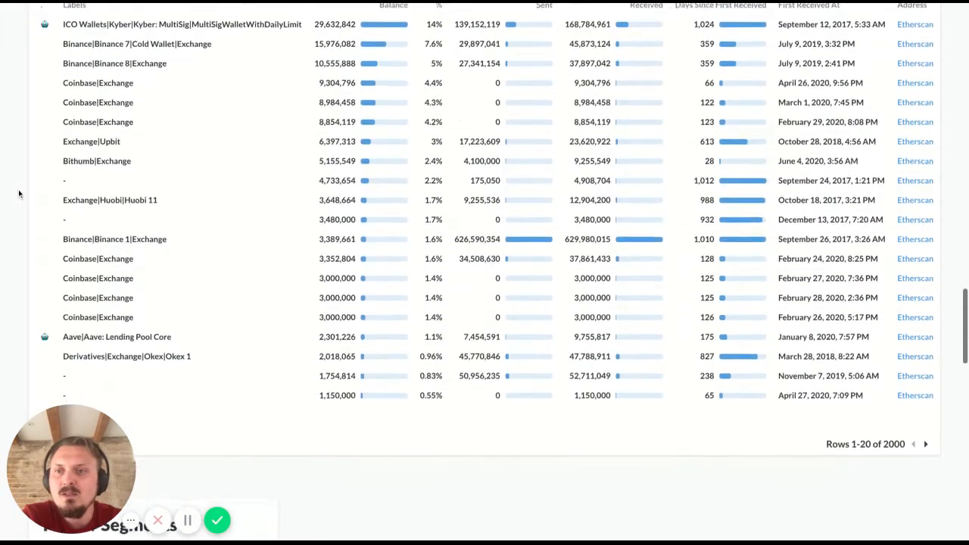
pyautogui.scroll(3)
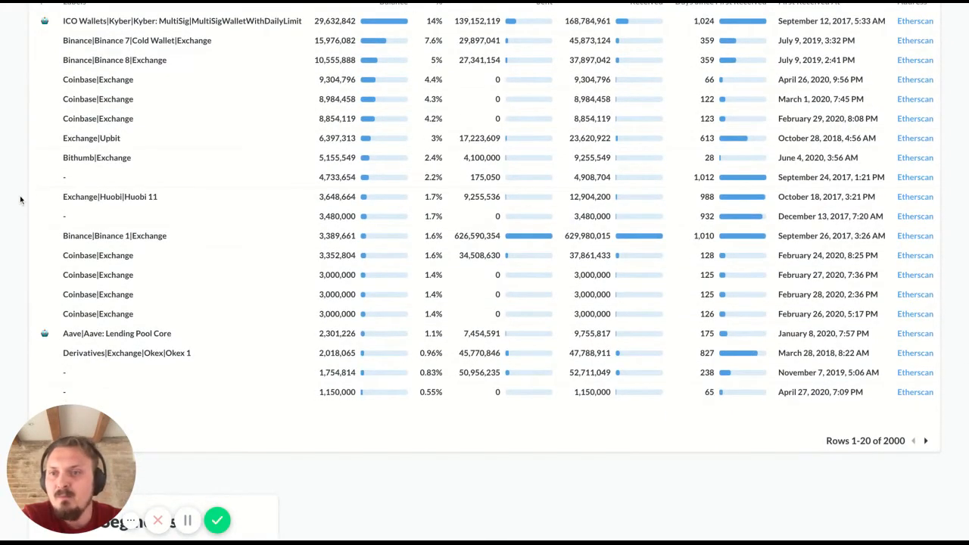
pyautogui.scroll(-3)
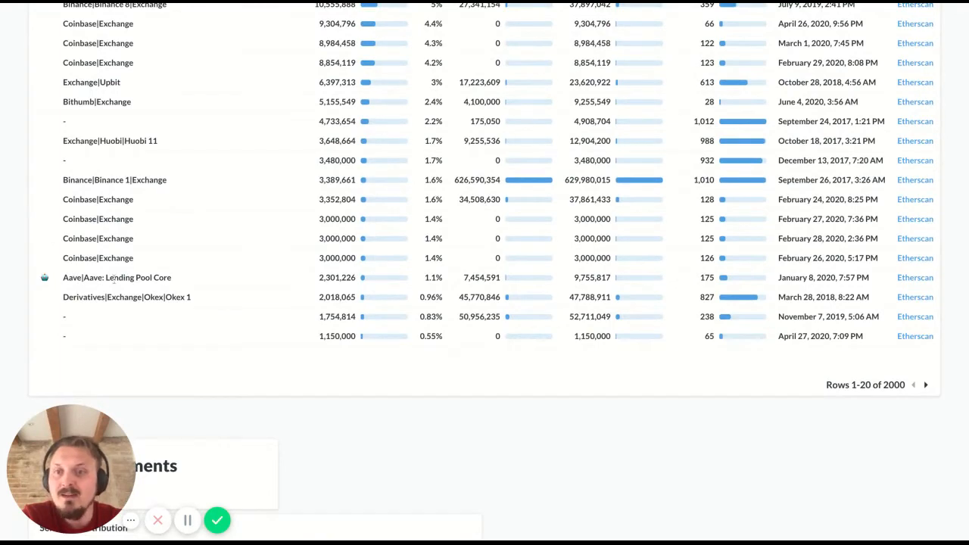
pyautogui.moveTo(10, 246)
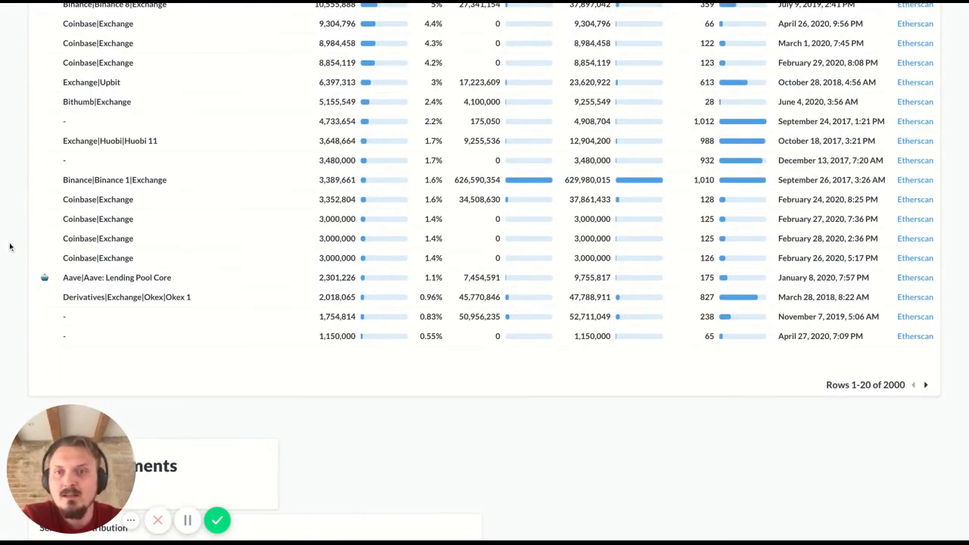
# - Scroll to the Hodler Segments Seniority Distribution chart and inspect the 90–365 Days bar
pyautogui.scroll(-3)
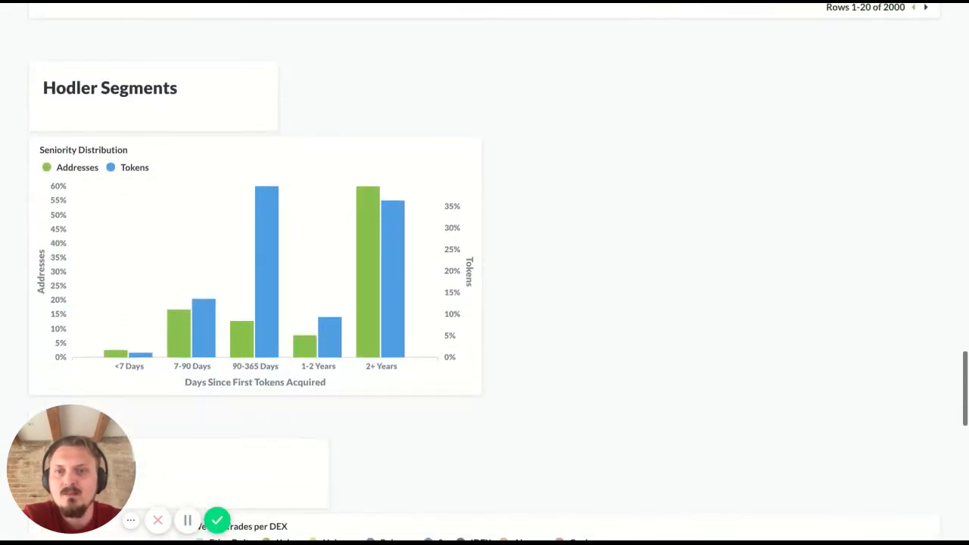
pyautogui.scroll(3)
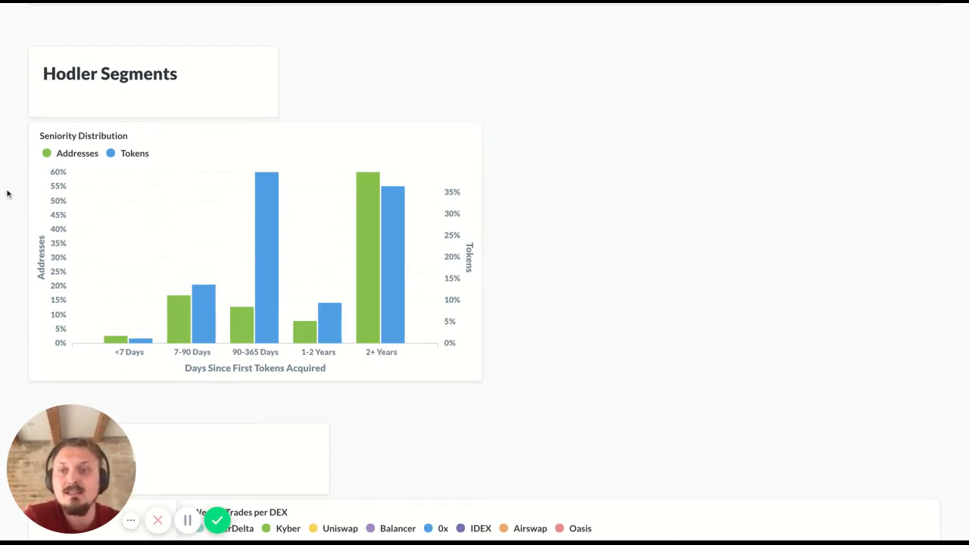
pyautogui.scroll(-3)
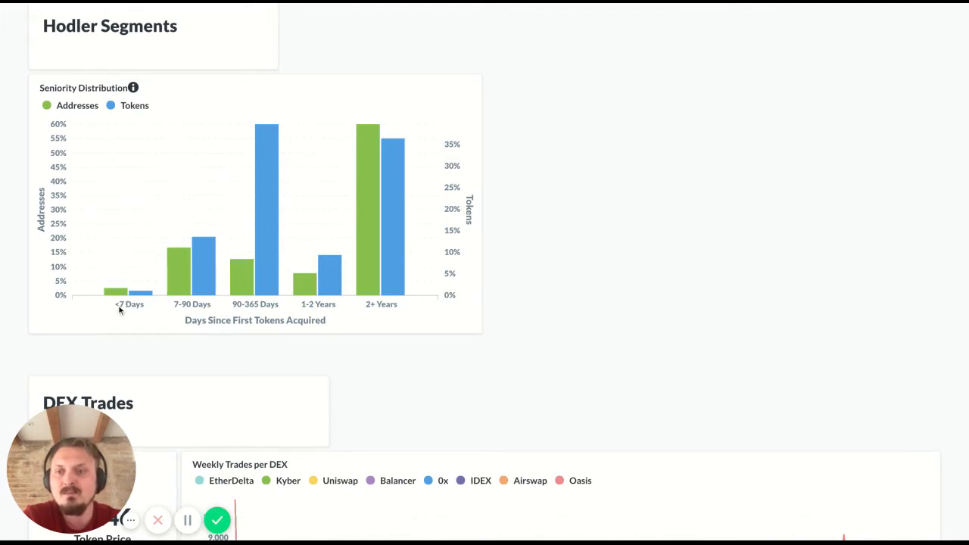
pyautogui.moveTo(119, 293)
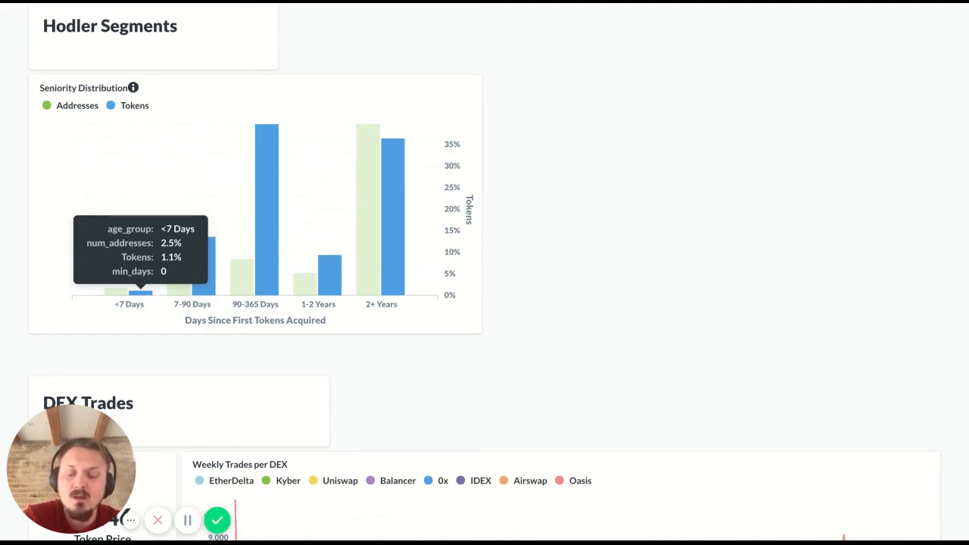
pyautogui.moveTo(141, 315)
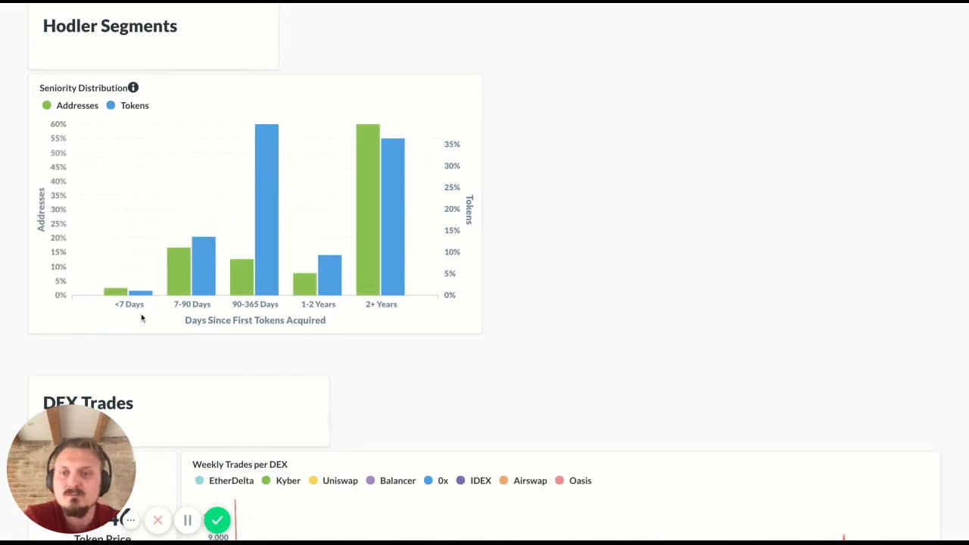
pyautogui.moveTo(133, 312)
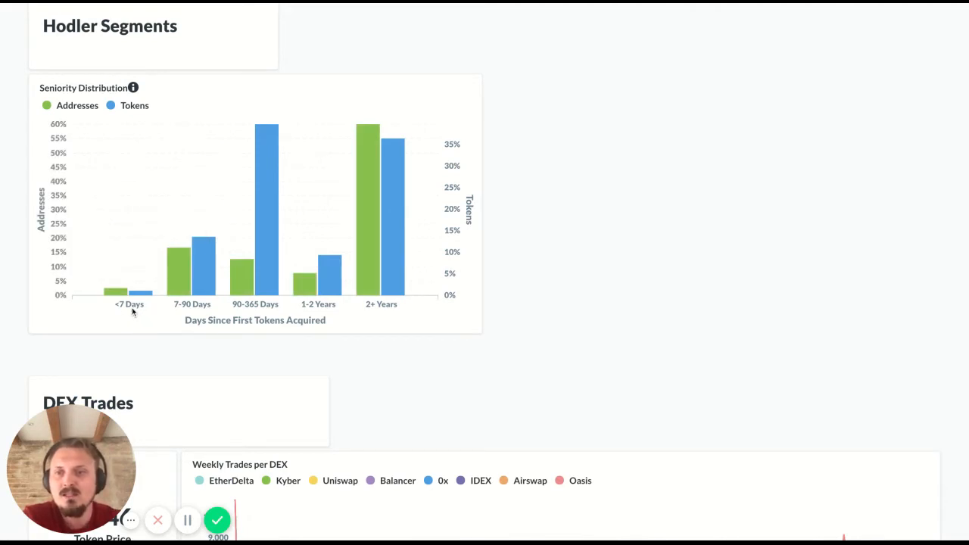
pyautogui.moveTo(182, 315)
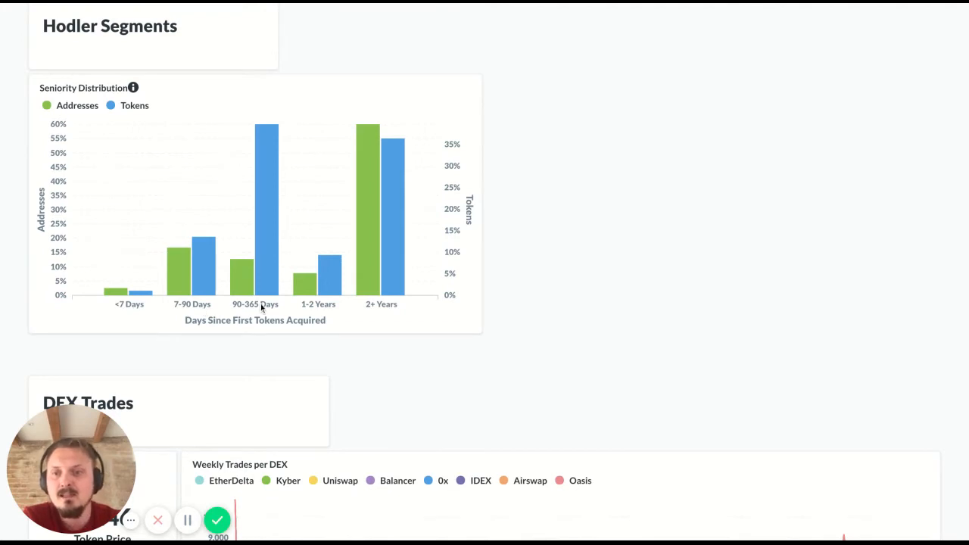
pyautogui.moveTo(302, 308)
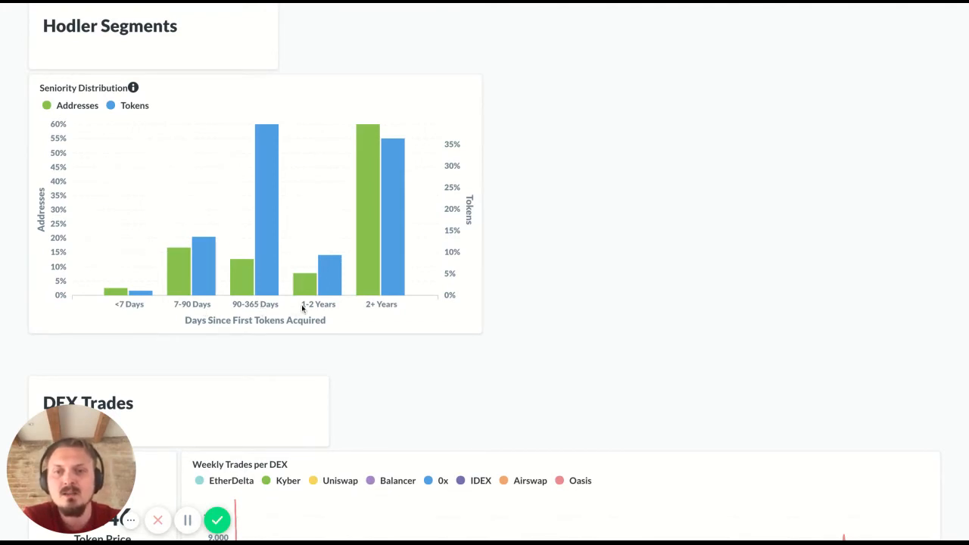
pyautogui.moveTo(356, 310)
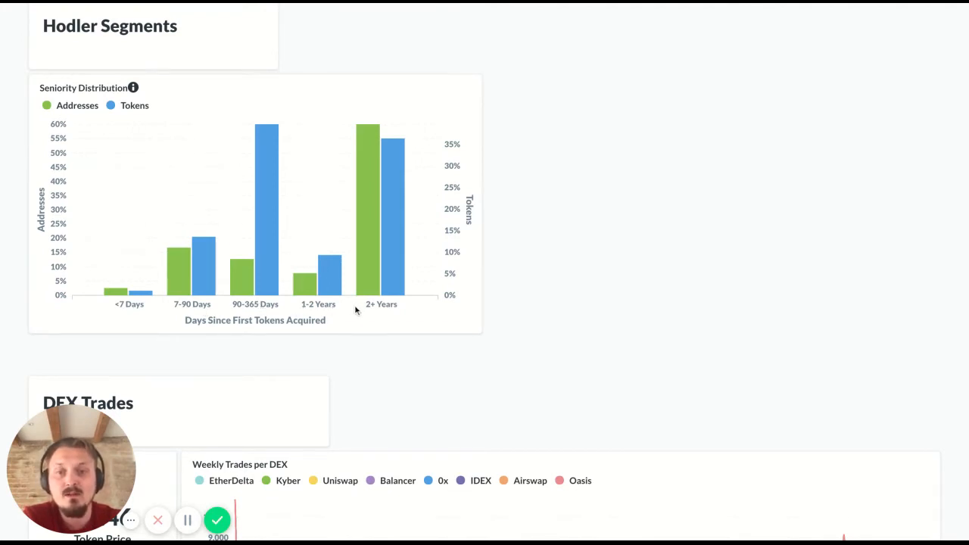
pyautogui.moveTo(386, 316)
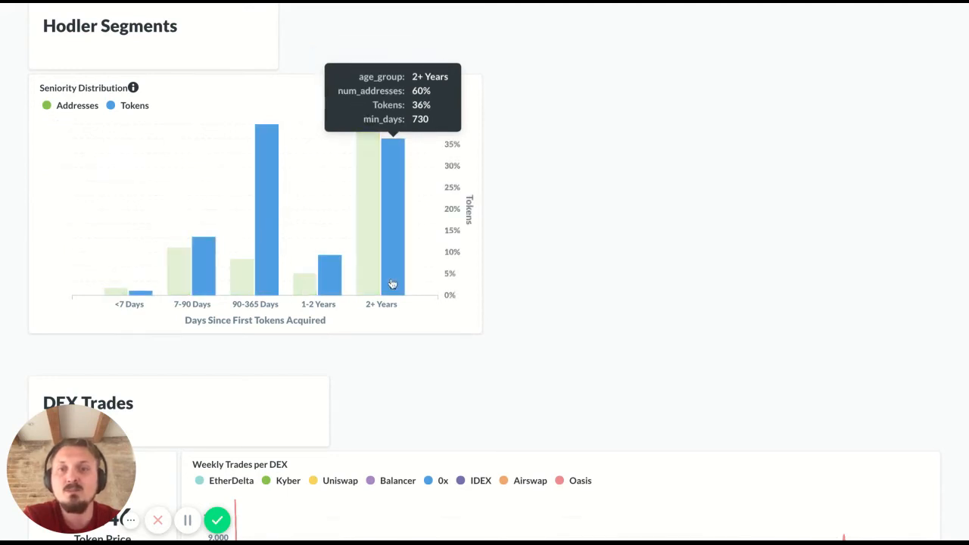
pyautogui.moveTo(326, 217)
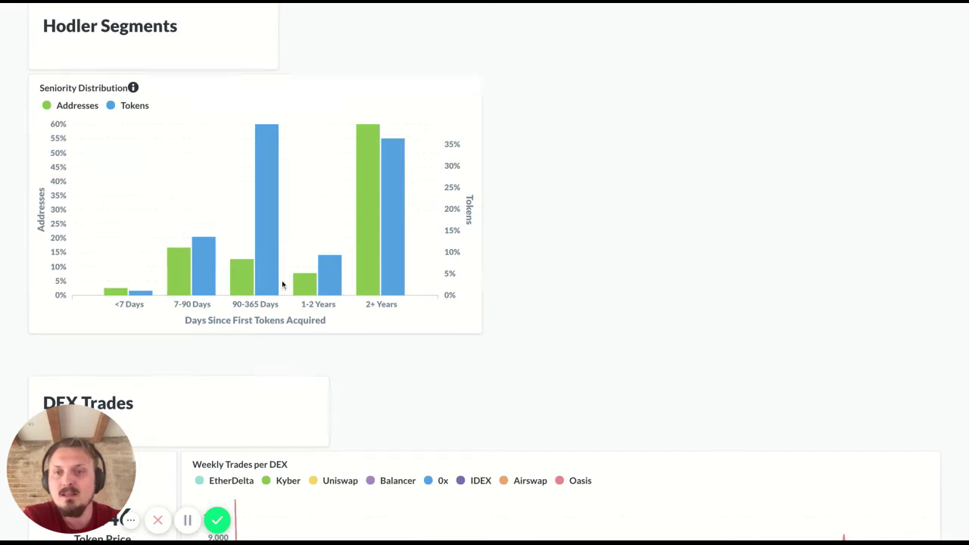
pyautogui.moveTo(248, 293)
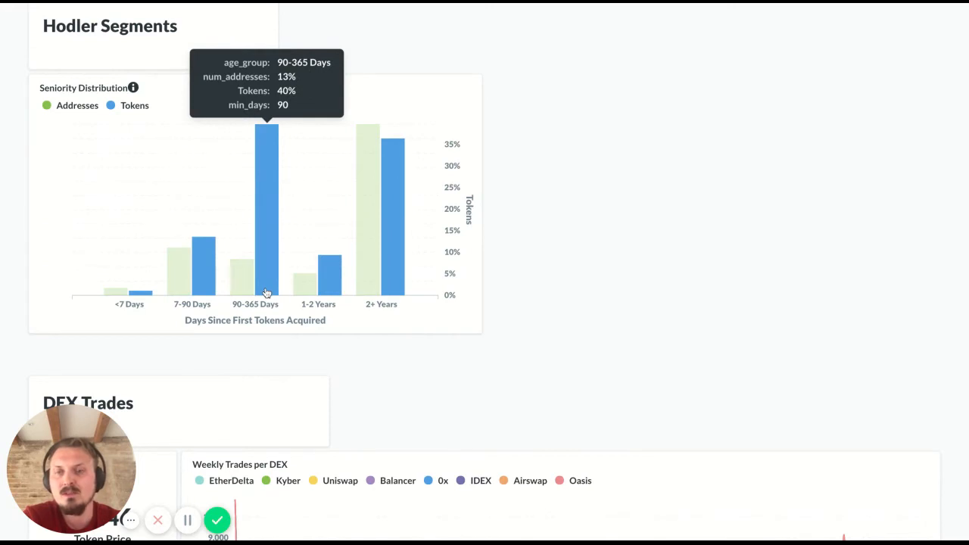
pyautogui.moveTo(266, 293)
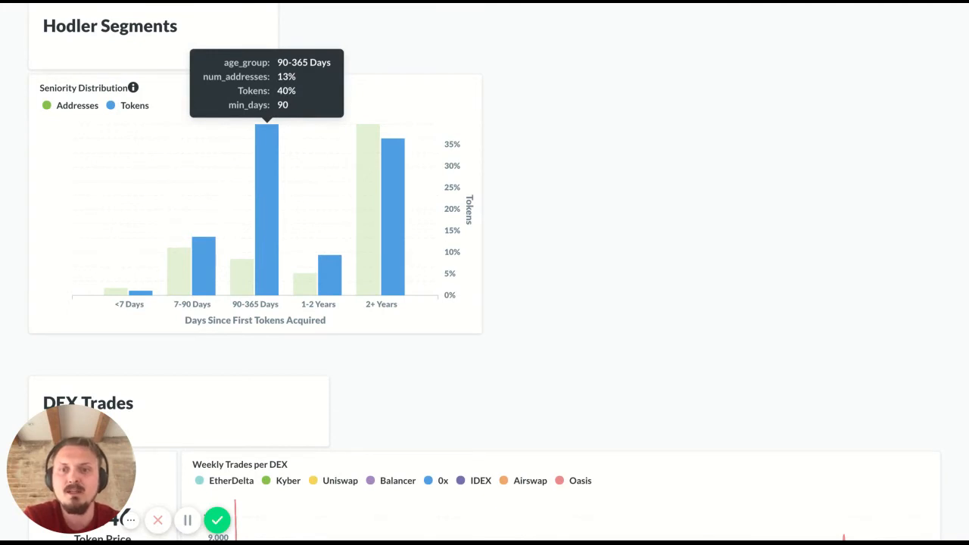
# - Scroll to DEX Trades showing $1.46 price, $306.6M market cap and weekly trades per DEX
pyautogui.scroll(-3)
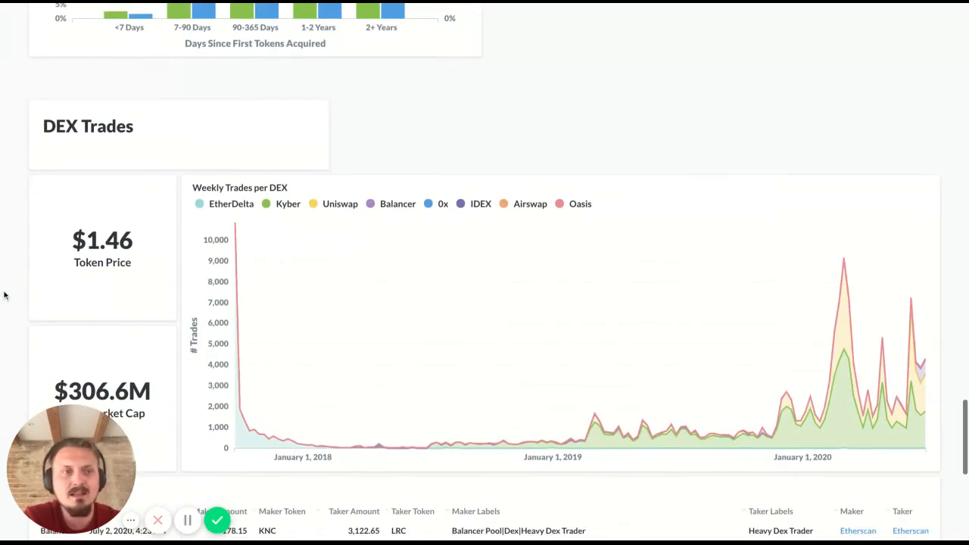
pyautogui.scroll(-3)
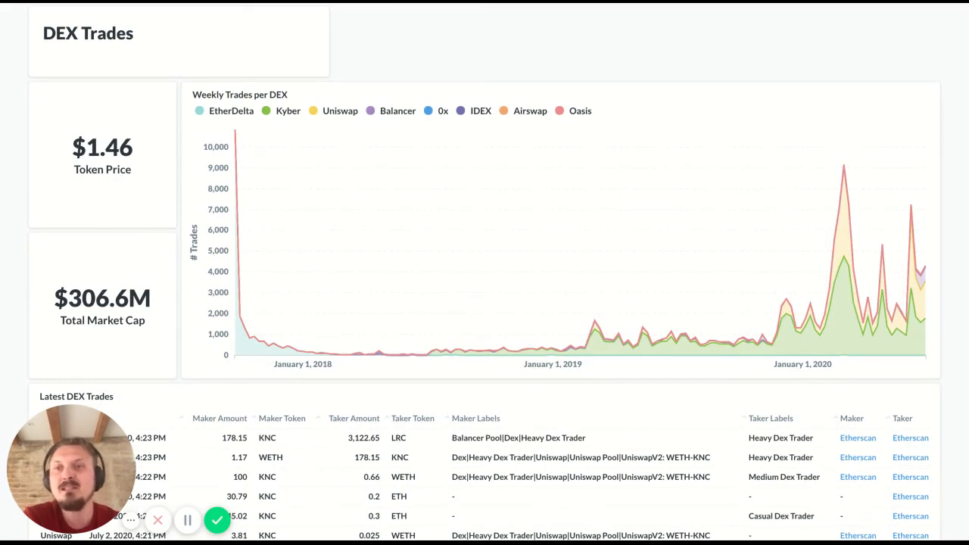
pyautogui.moveTo(118, 184)
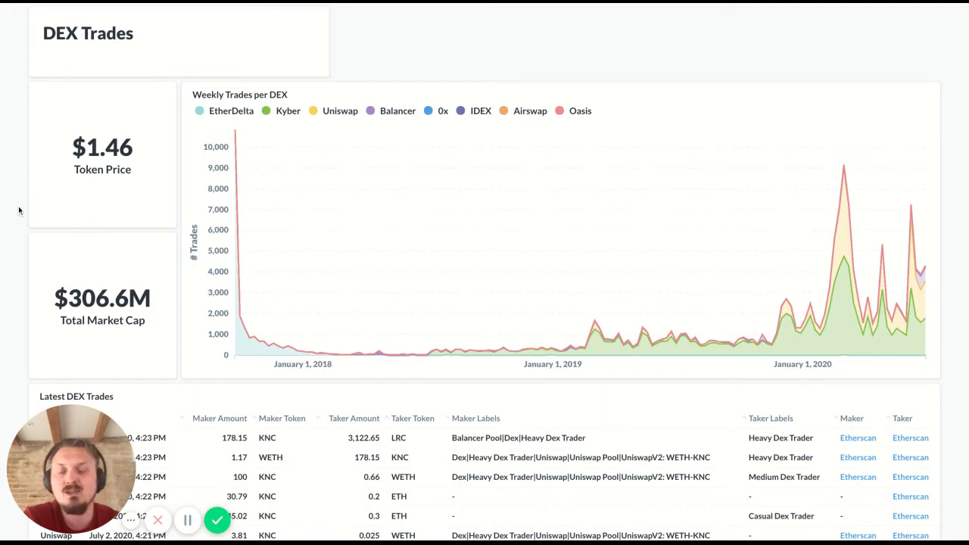
pyautogui.scroll(-3)
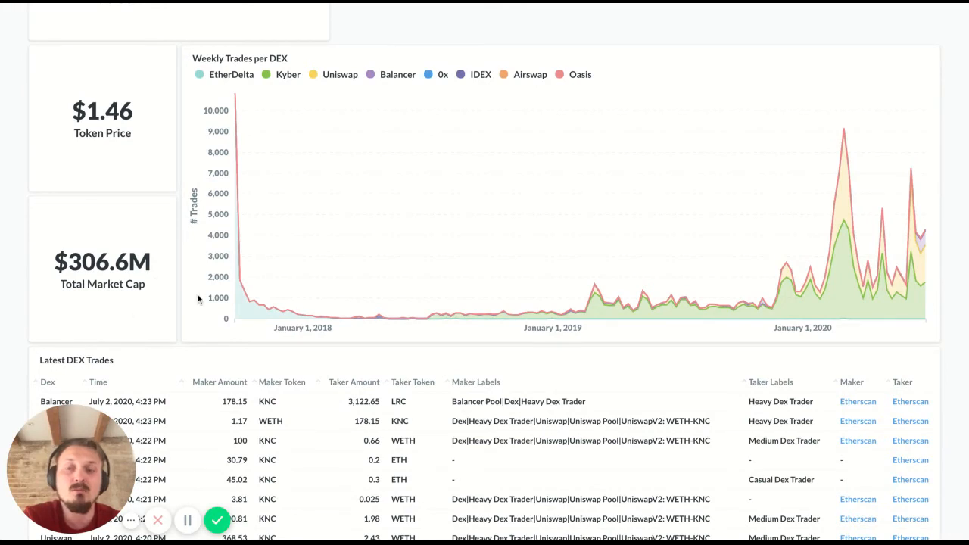
pyautogui.moveTo(8, 247)
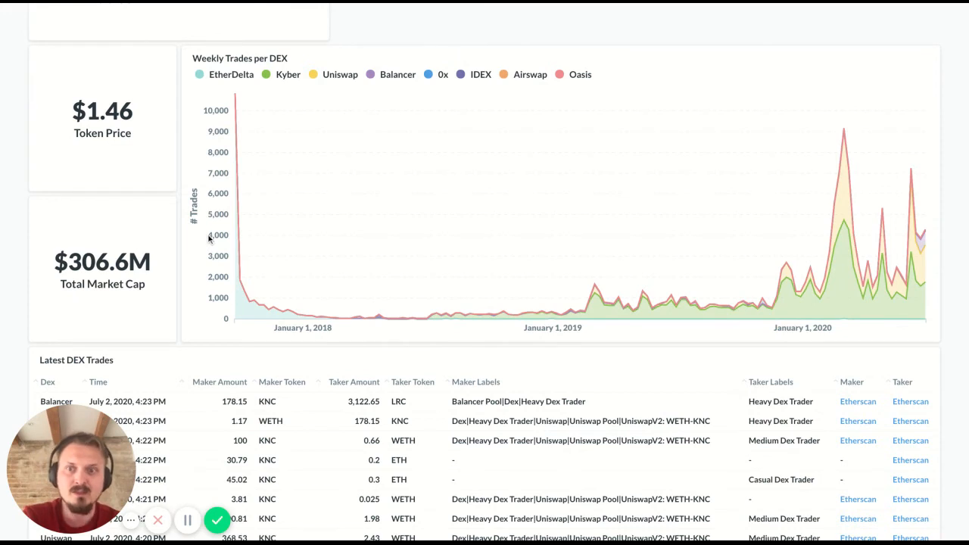
pyautogui.moveTo(663, 78)
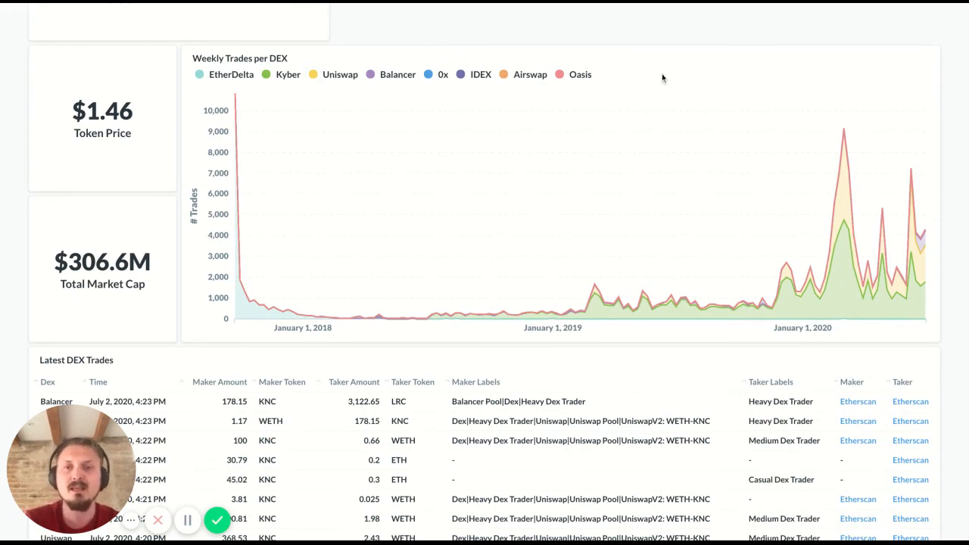
pyautogui.moveTo(13, 205)
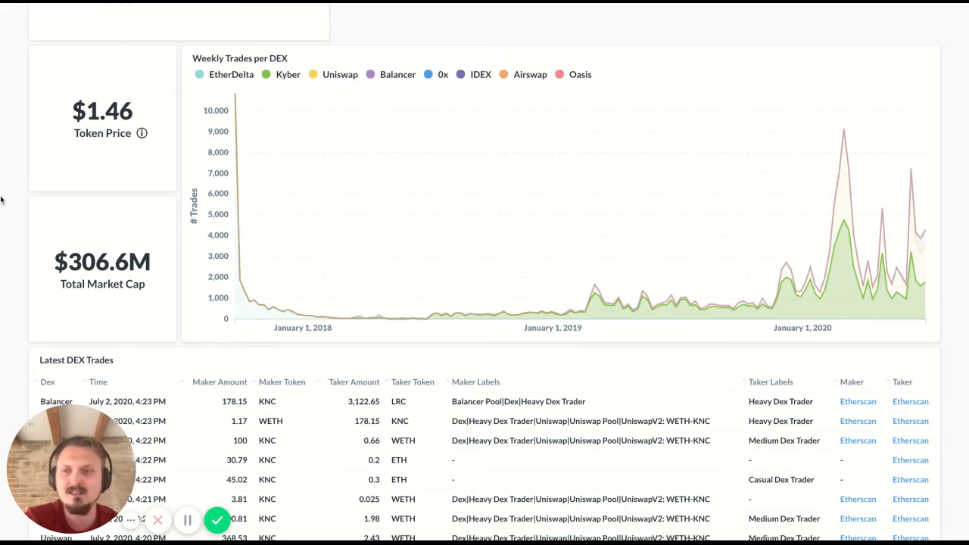
# - Scroll to the Latest DEX Trades table (20 of 1,673) and highlight the Balancer Pool maker label
pyautogui.scroll(-3)
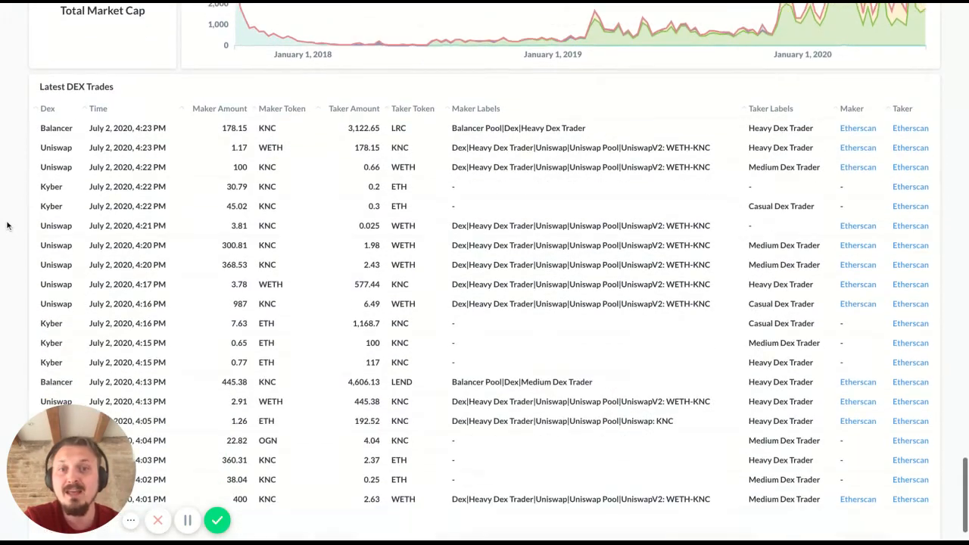
pyautogui.scroll(-3)
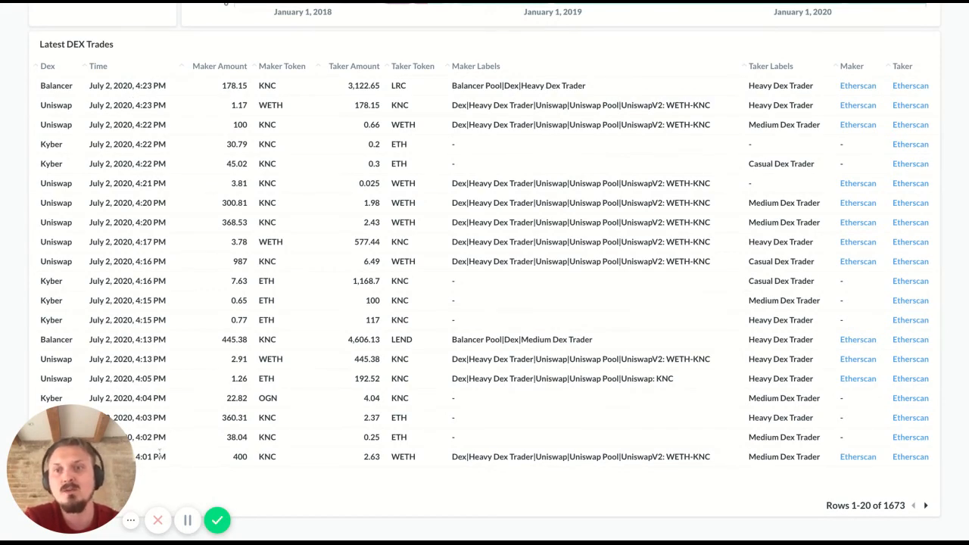
pyautogui.moveTo(151, 166)
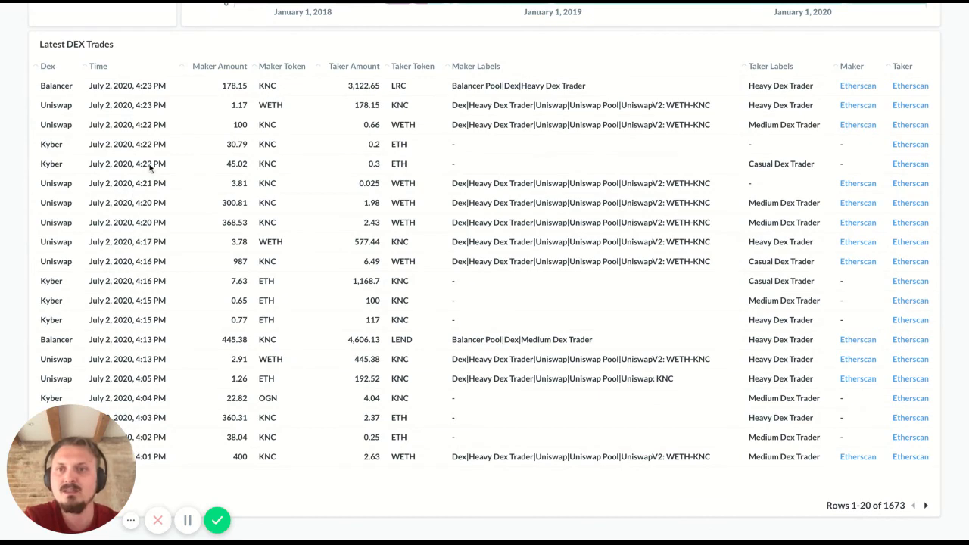
pyautogui.moveTo(150, 168)
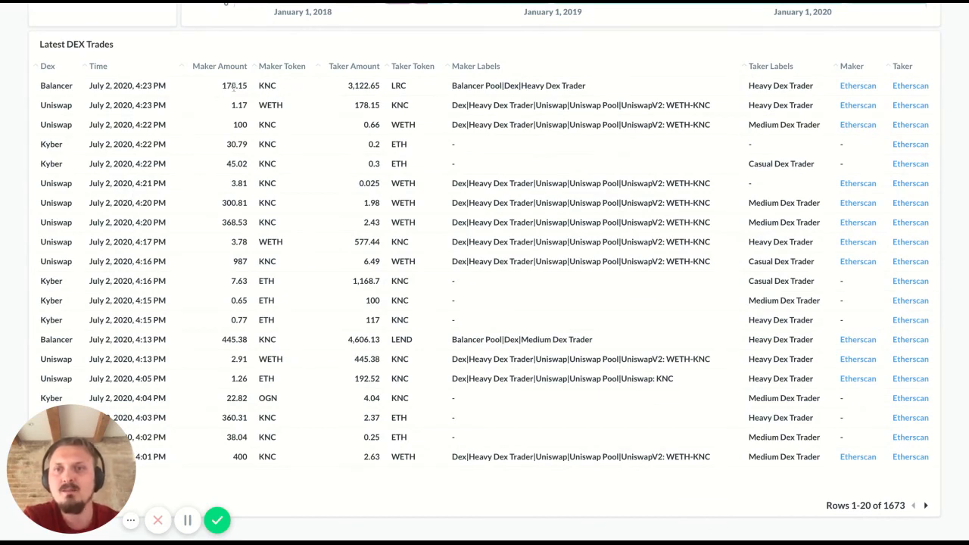
pyautogui.moveTo(246, 90)
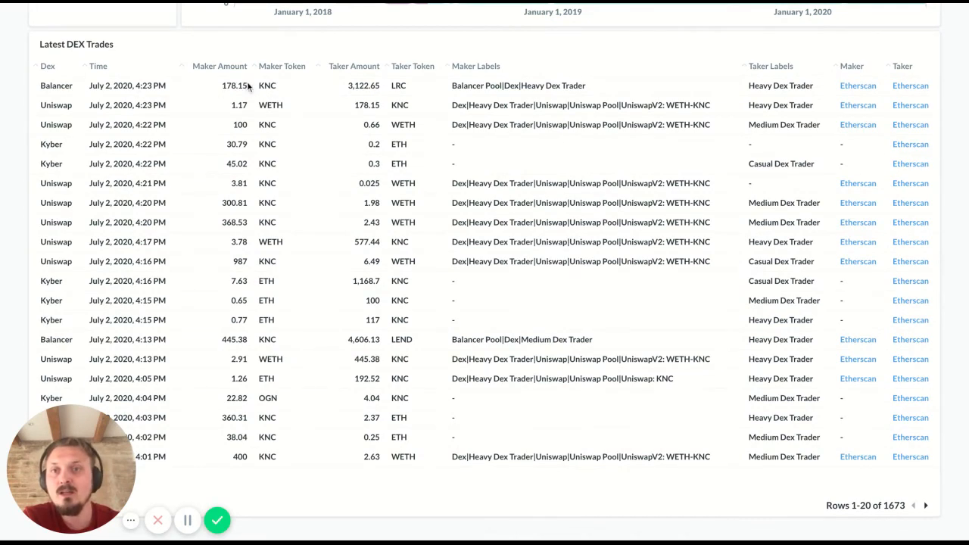
pyautogui.moveTo(363, 85)
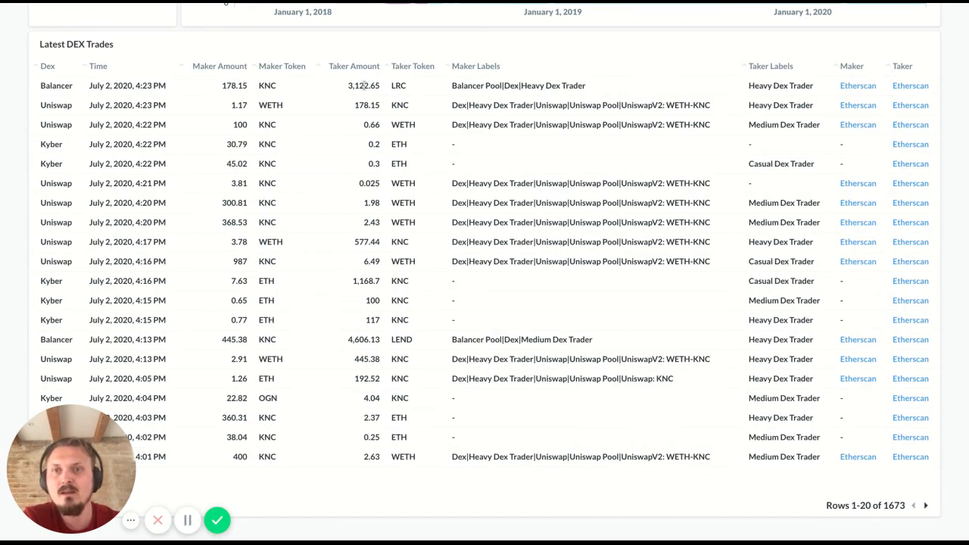
pyautogui.moveTo(389, 89)
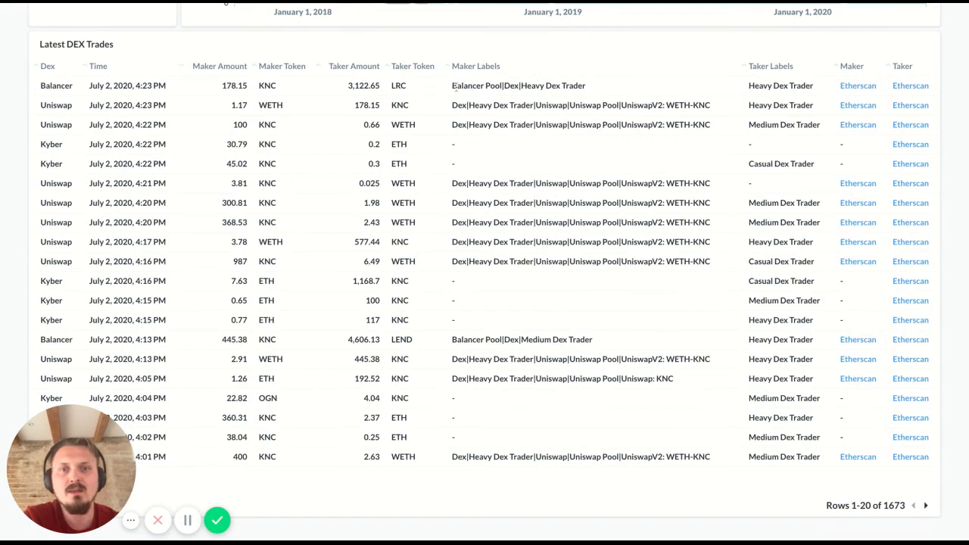
pyautogui.doubleClick(477, 84)
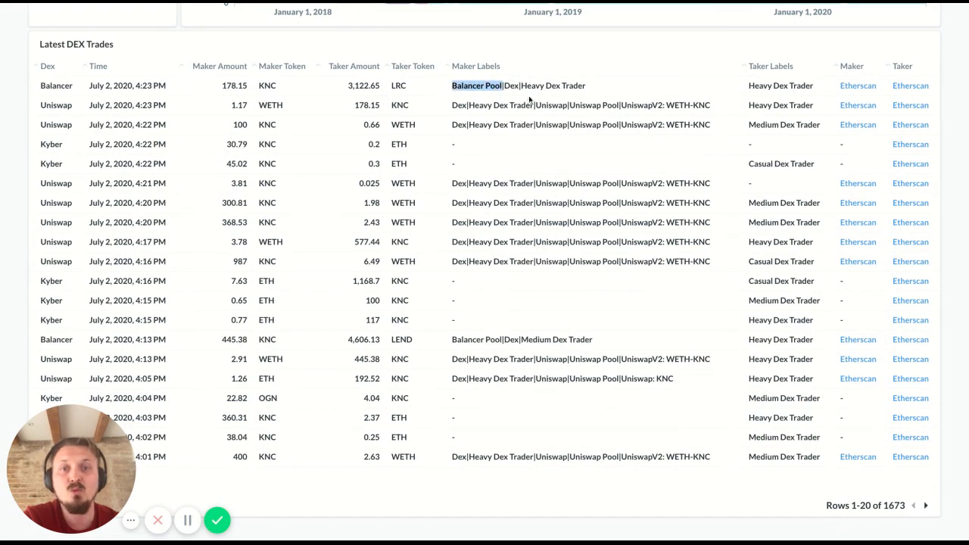
pyautogui.moveTo(286, 86)
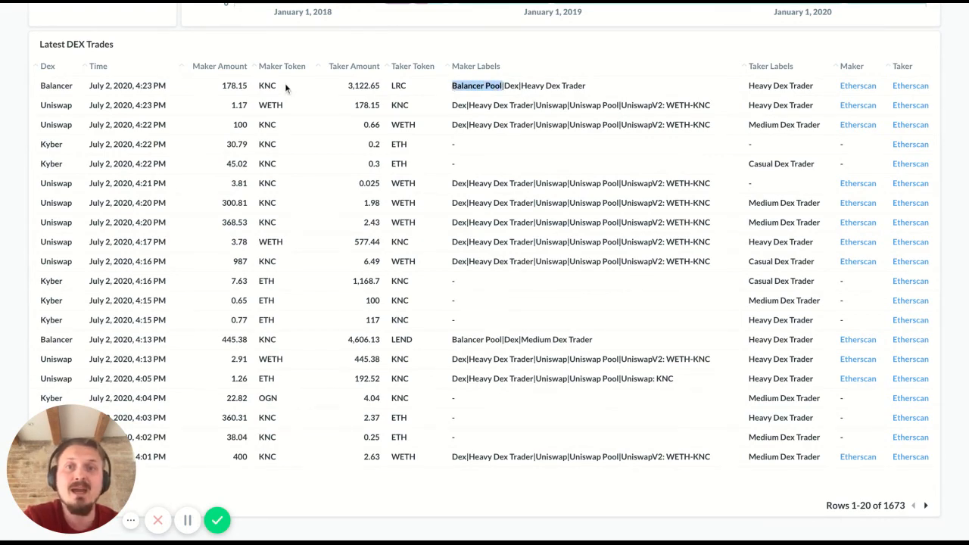
pyautogui.moveTo(750, 86)
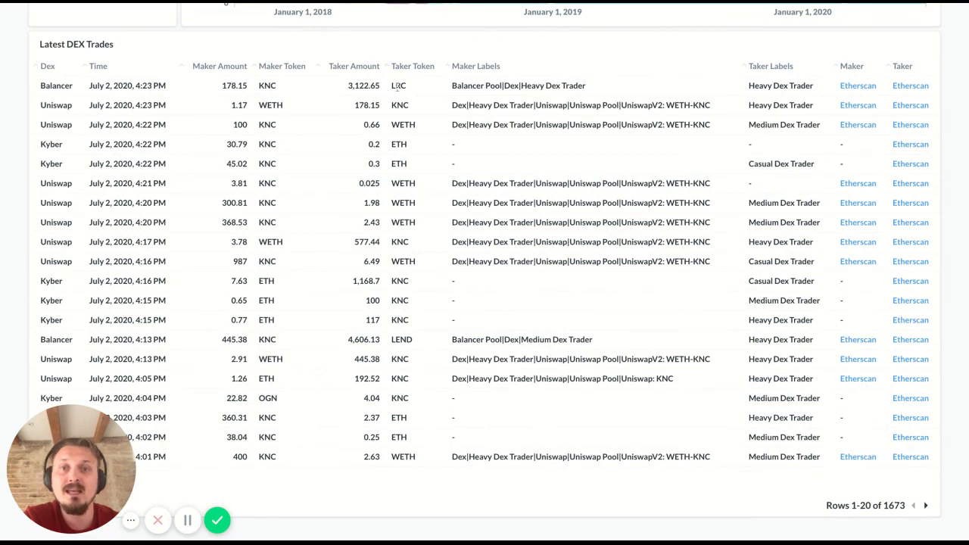
pyautogui.moveTo(633, 40)
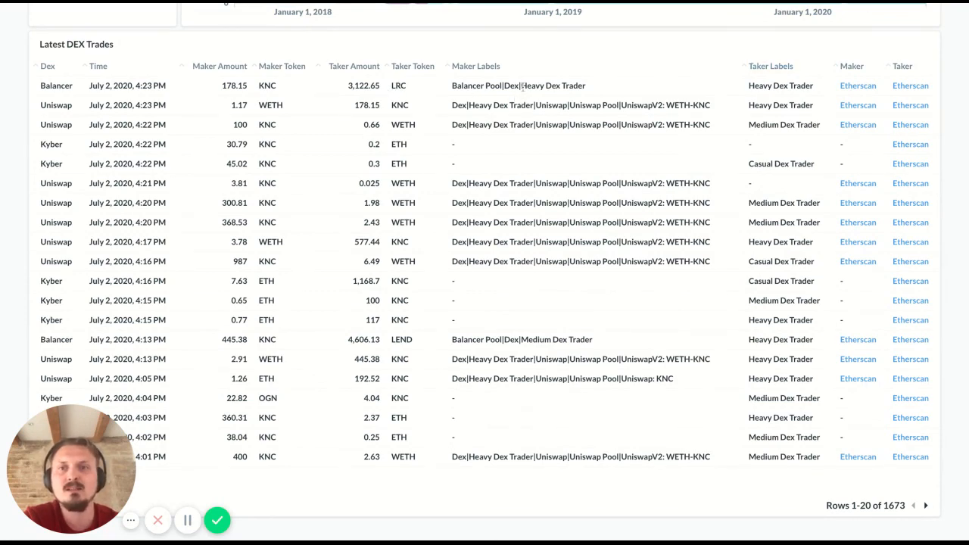
pyautogui.moveTo(858, 84)
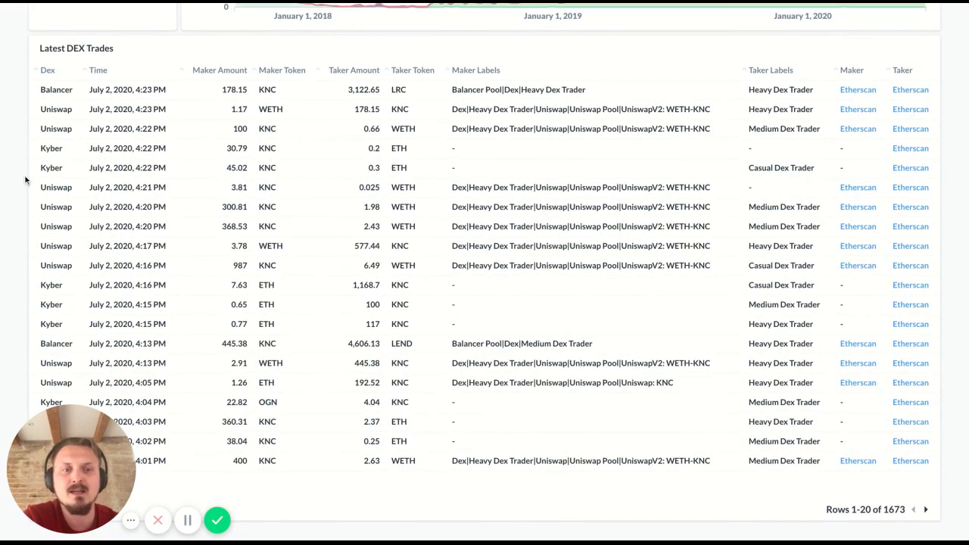
# - Scroll back to the dashboard top with the Token filter and 45% supply-on-exchanges figure
pyautogui.scroll(-3)
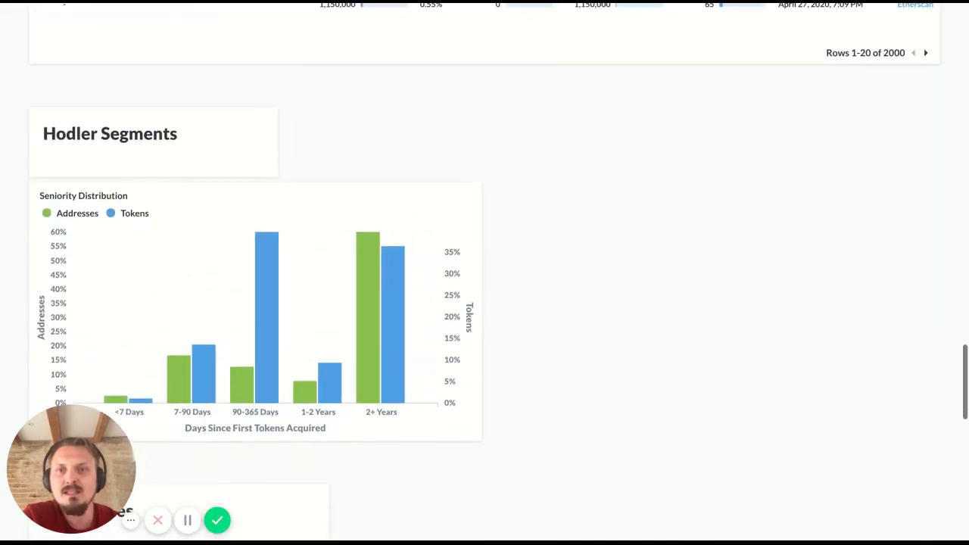
pyautogui.scroll(3)
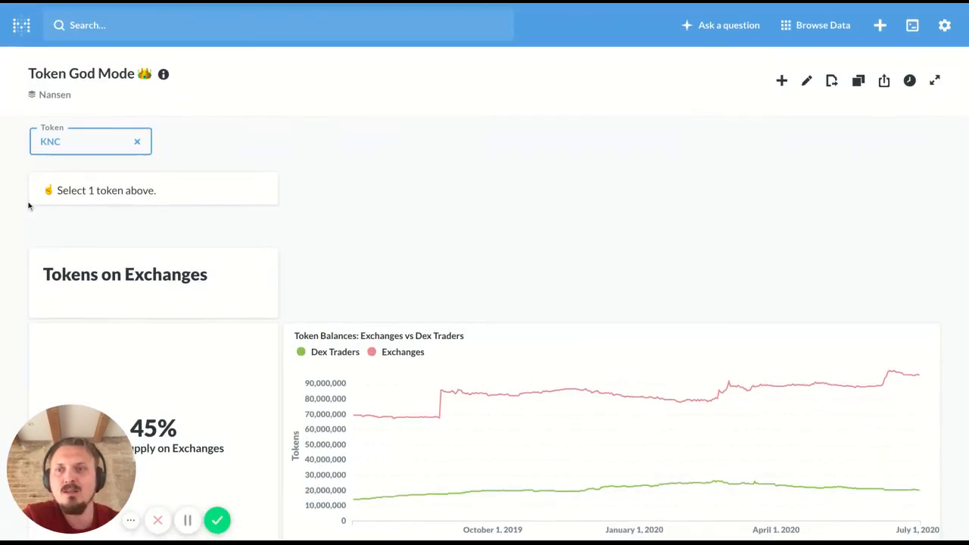
pyautogui.moveTo(18, 317)
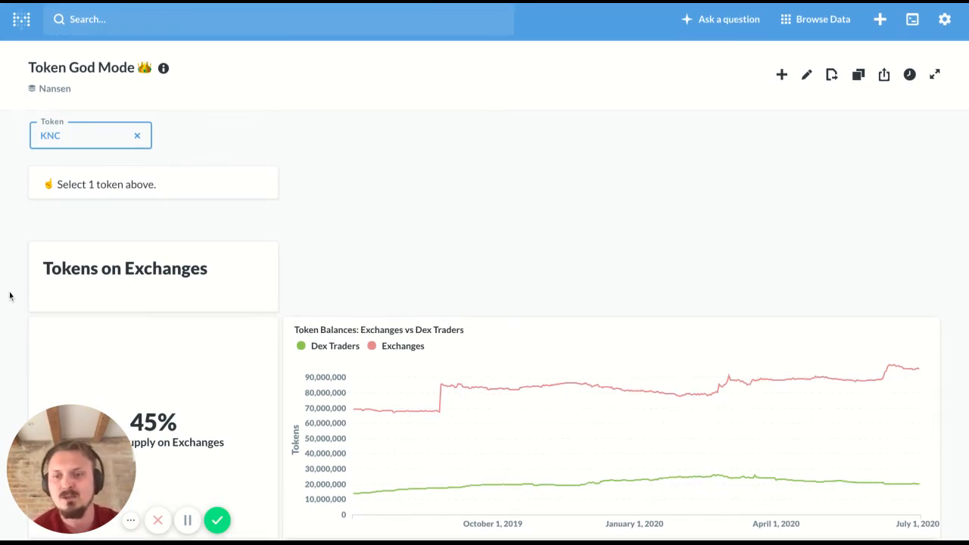
pyautogui.moveTo(265, 382)
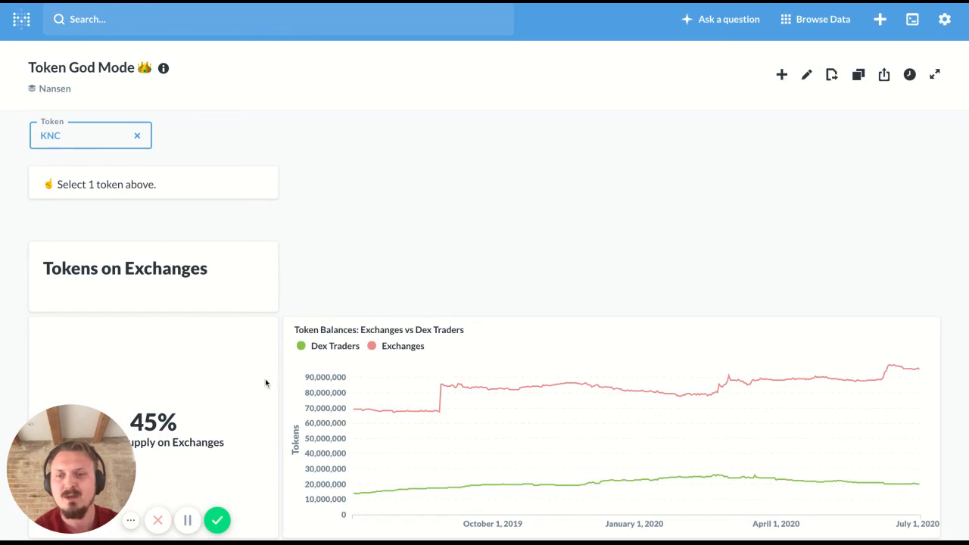